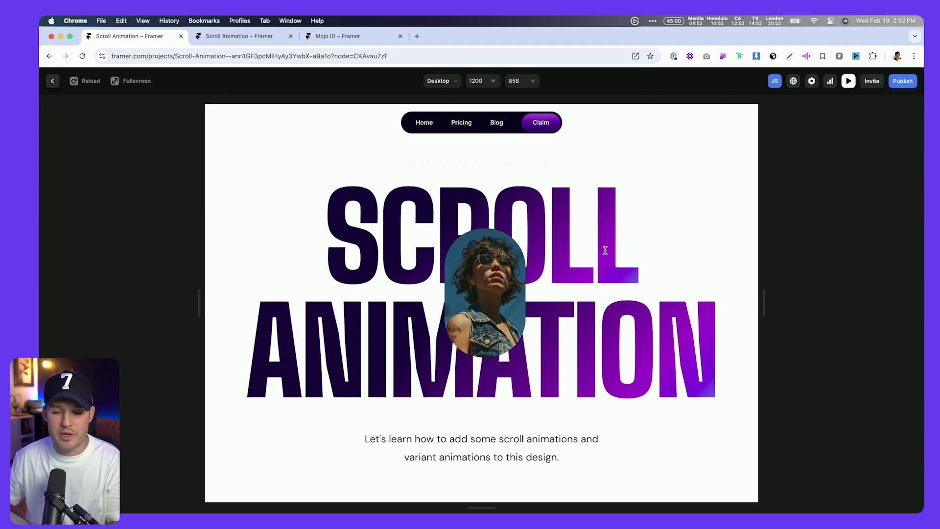
# Scroll through the finished page's preview, then return to the canvas.
pyautogui.scroll(-3)
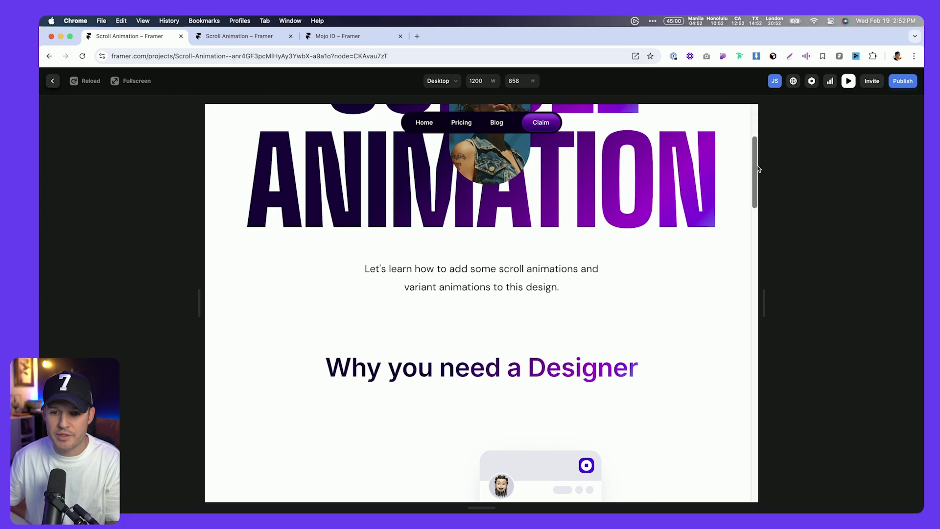
pyautogui.scroll(-3)
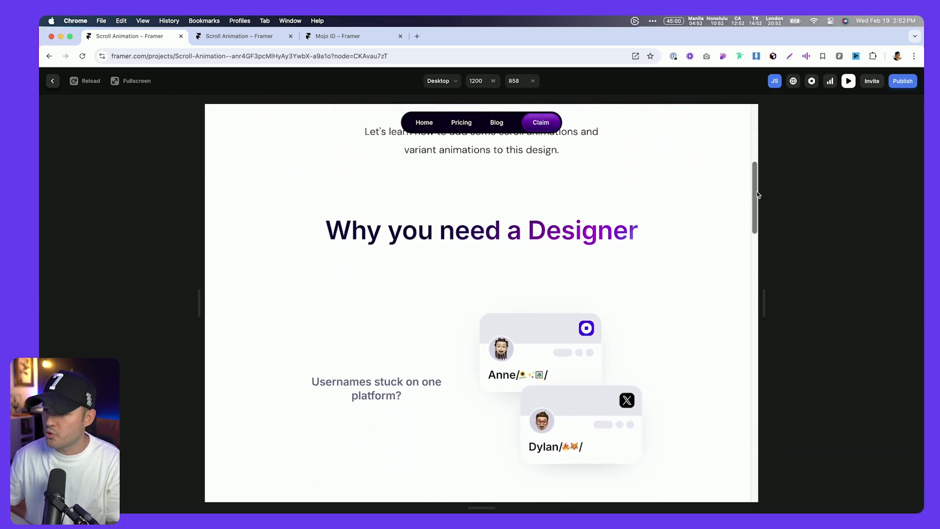
pyautogui.scroll(-3)
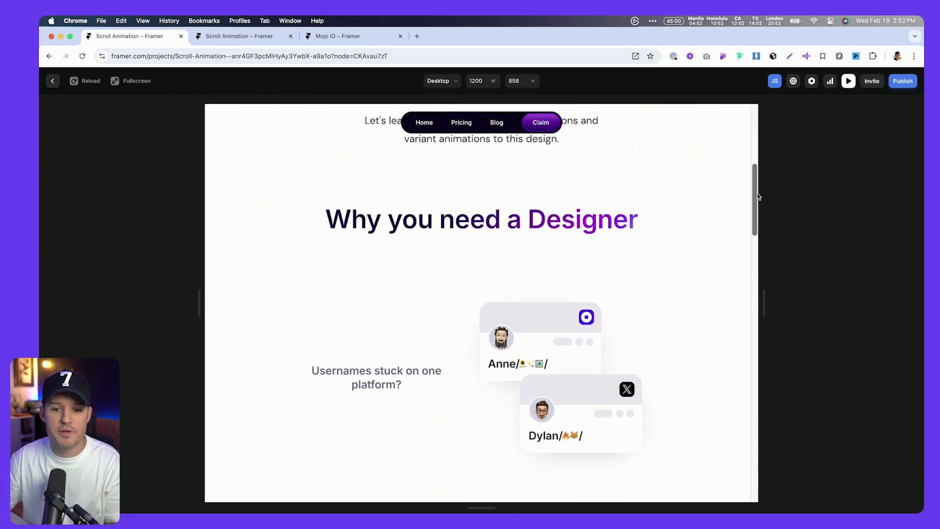
pyautogui.scroll(-3)
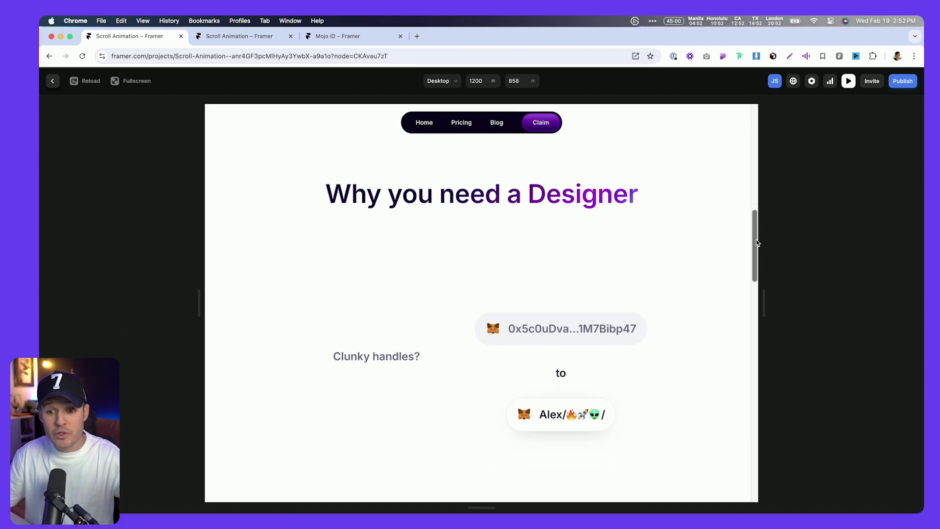
pyautogui.scroll(-3)
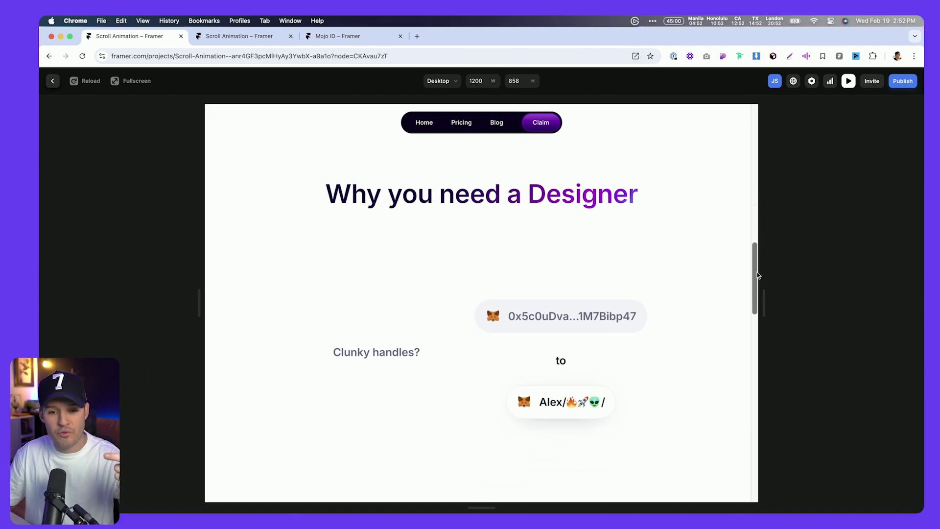
pyautogui.scroll(-3)
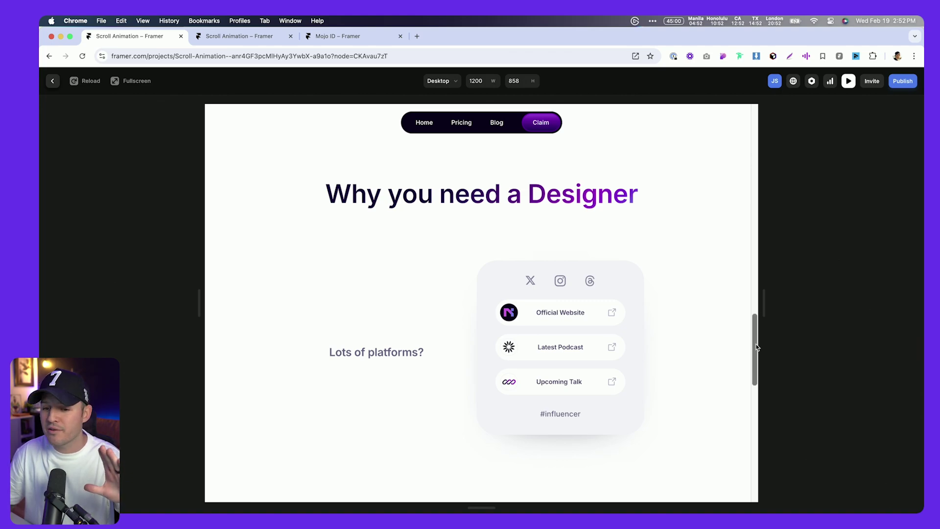
pyautogui.scroll(-3)
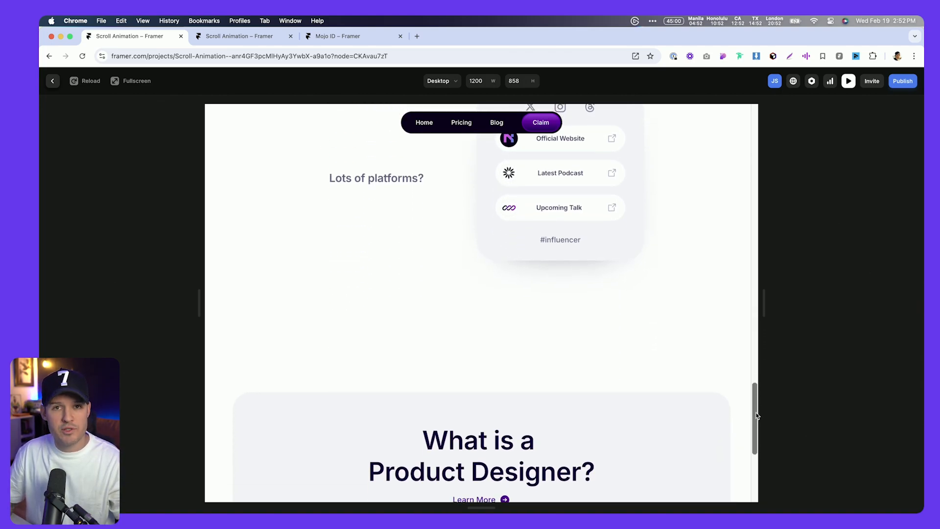
pyautogui.scroll(-3)
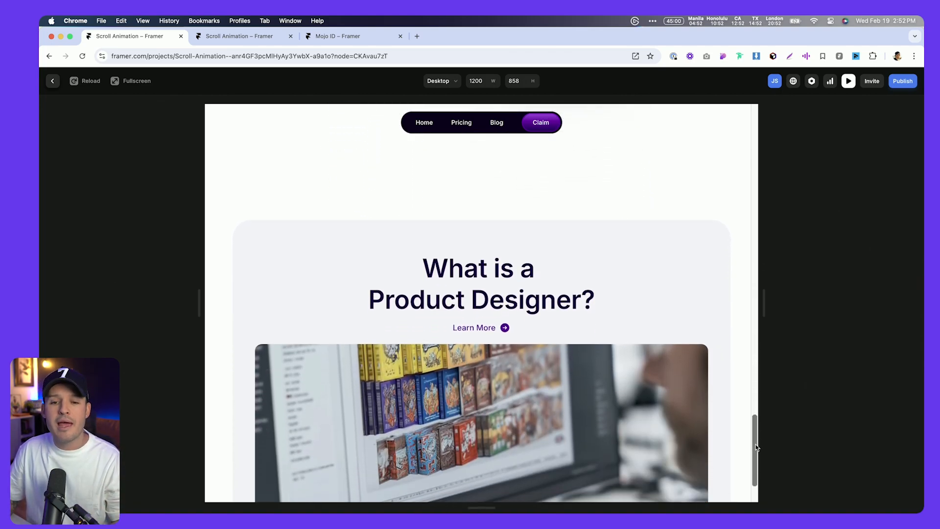
pyautogui.scroll(-3)
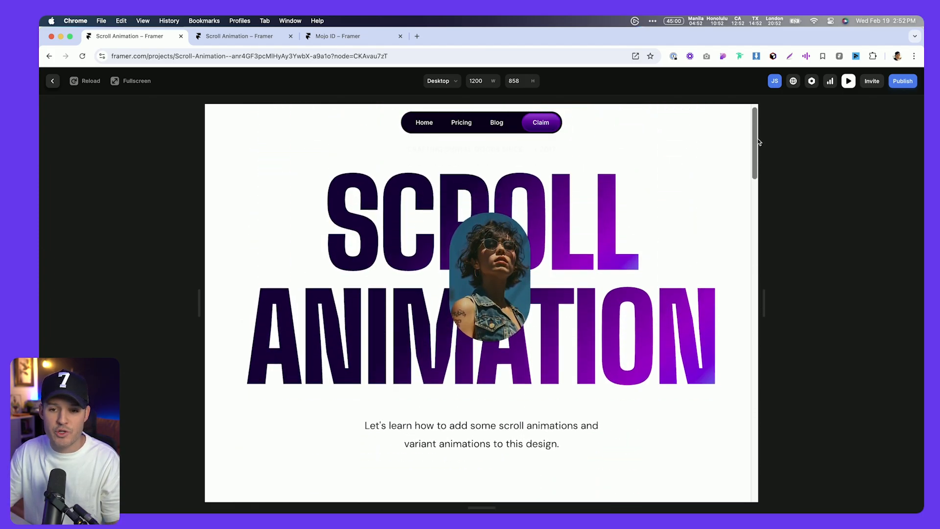
pyautogui.click(53, 80)
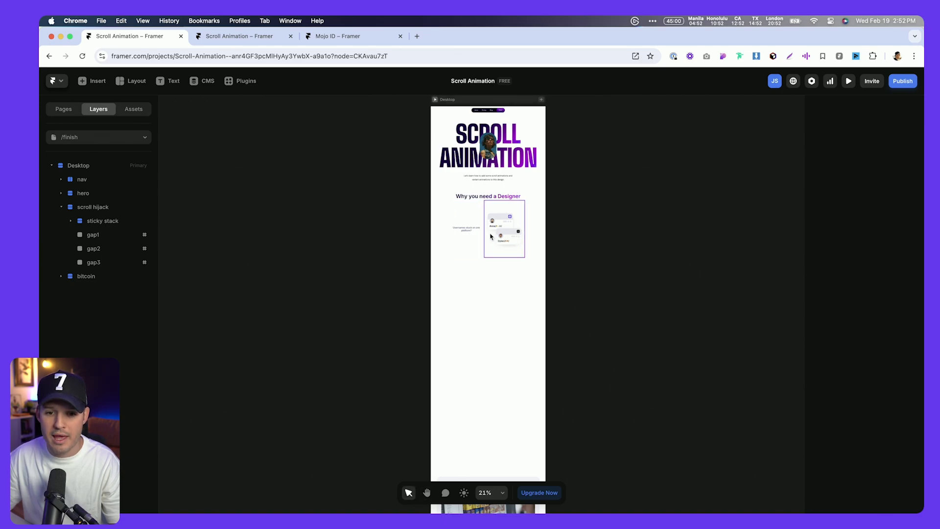
# Switch to the /start tab, deselect on the canvas and launch the live preview.
pyautogui.scroll(-3)
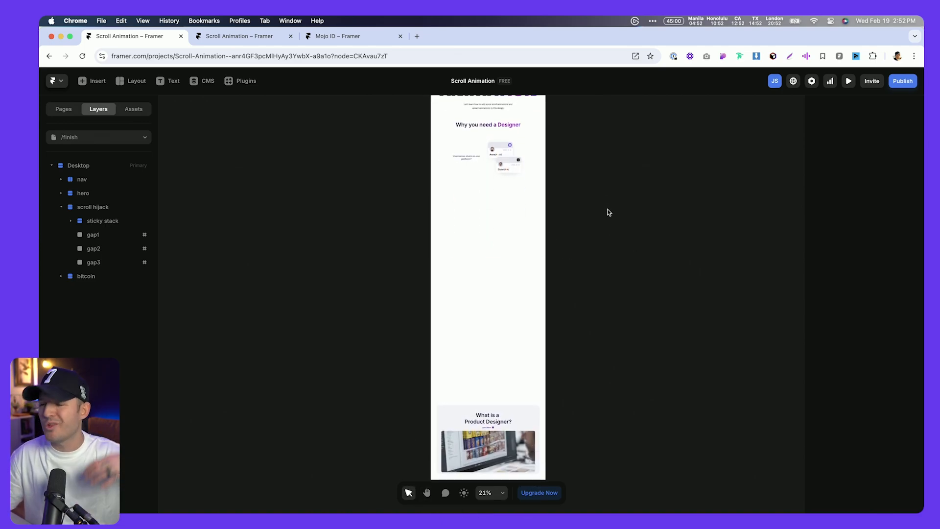
pyautogui.click(236, 35)
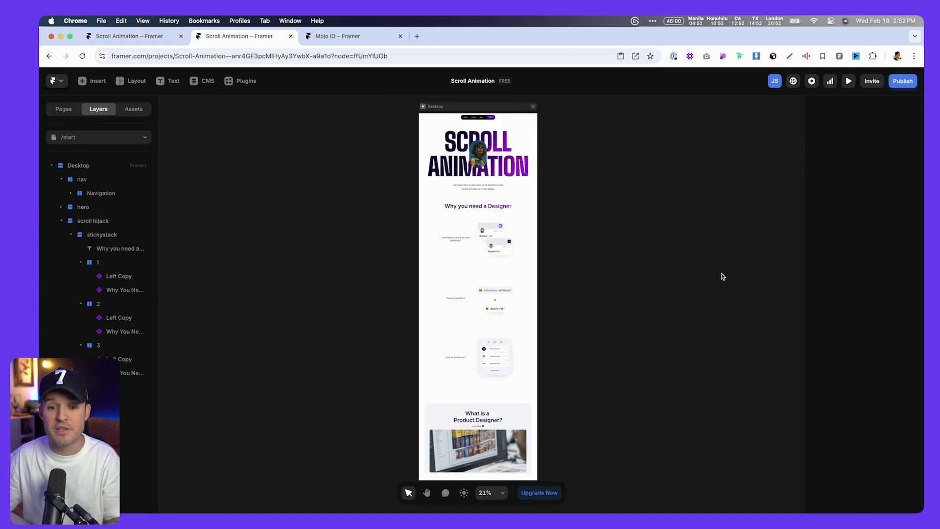
pyautogui.click(454, 298)
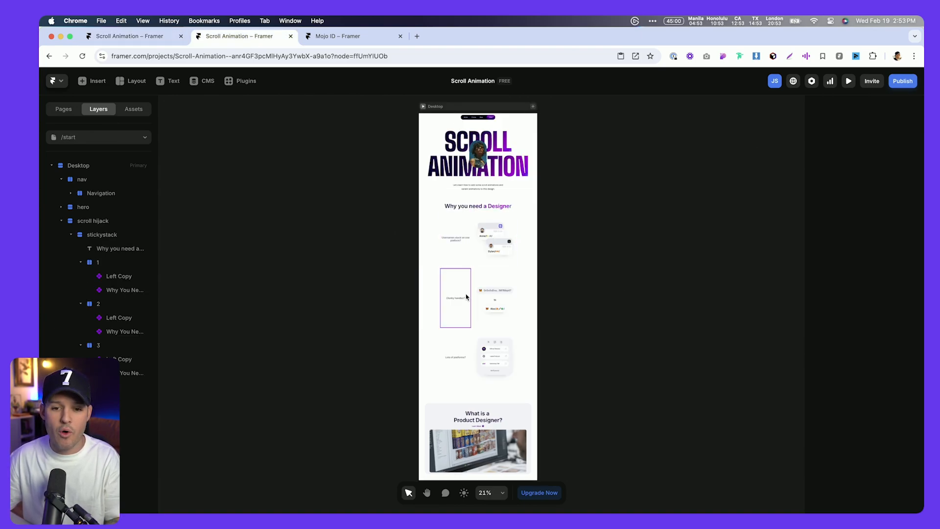
pyautogui.click(702, 224)
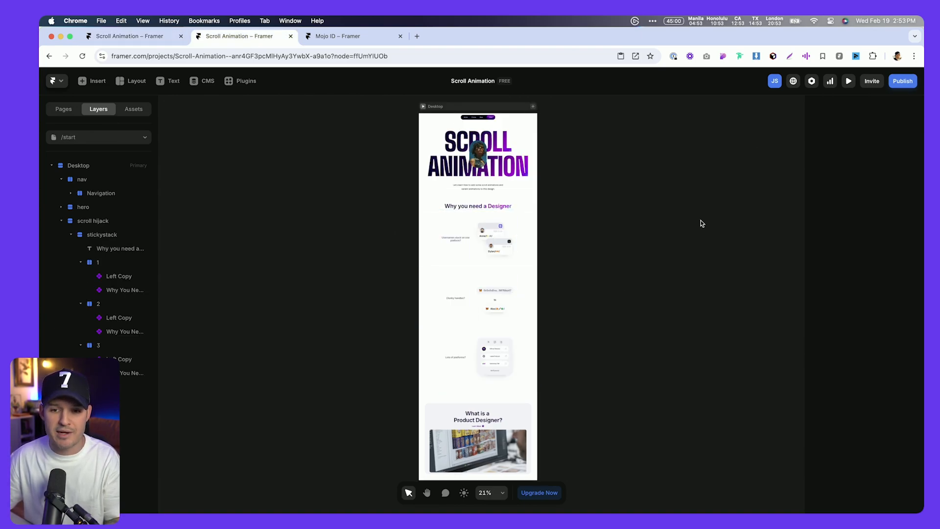
pyautogui.click(848, 80)
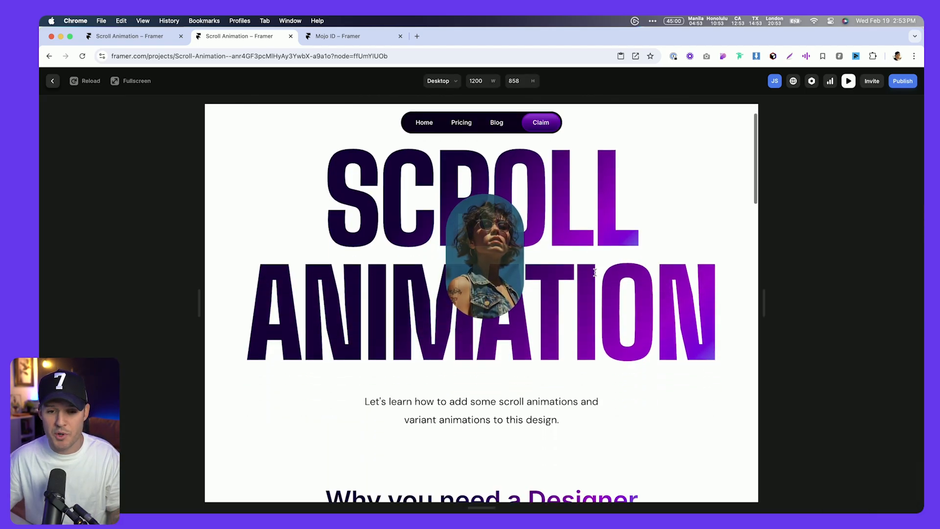
# Scroll the preview through the stacked static sections and exit back to the canvas.
pyautogui.scroll(-3)
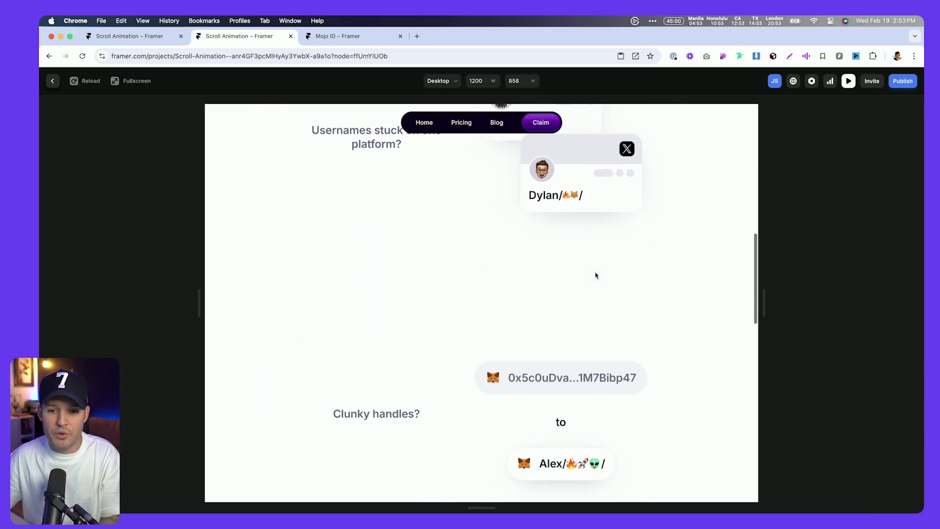
pyautogui.scroll(-3)
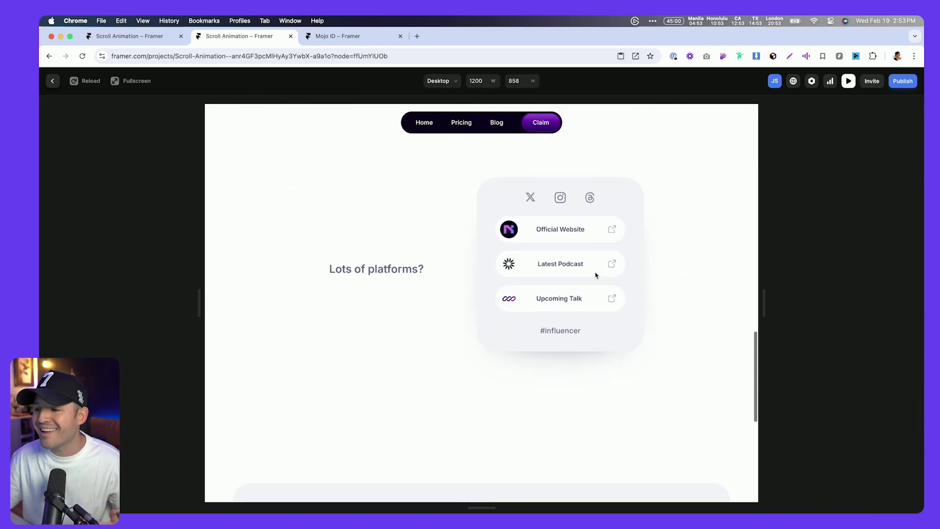
pyautogui.click(52, 80)
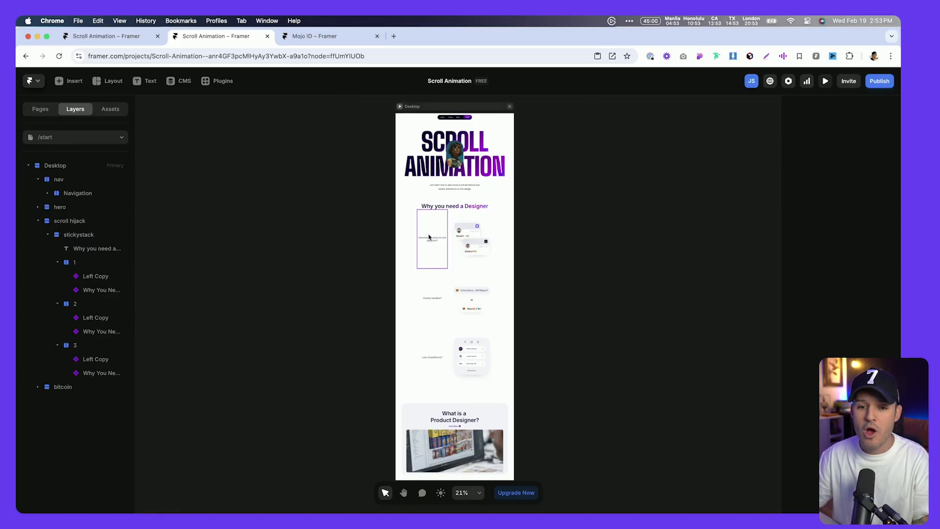
# Select the stickystack container inside the scroll hijack section in Layers.
pyautogui.click(74, 304)
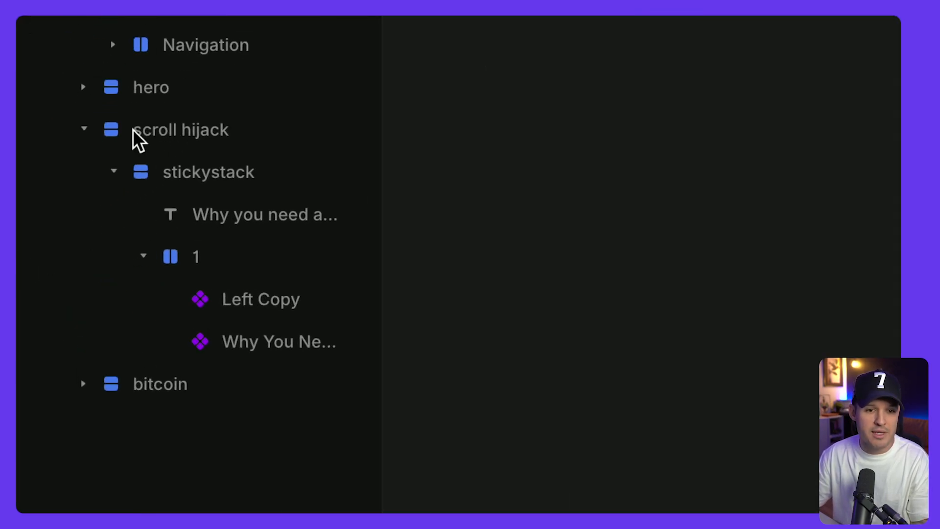
pyautogui.click(180, 129)
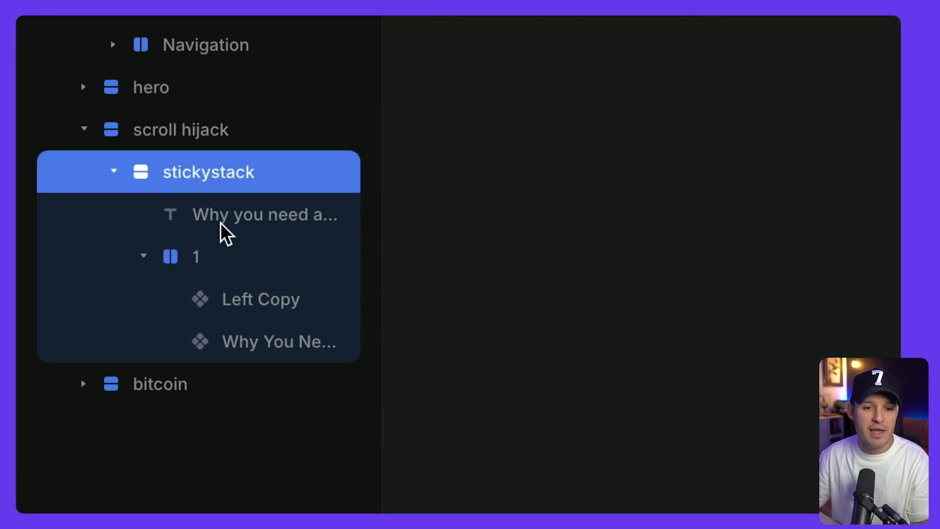
pyautogui.click(216, 257)
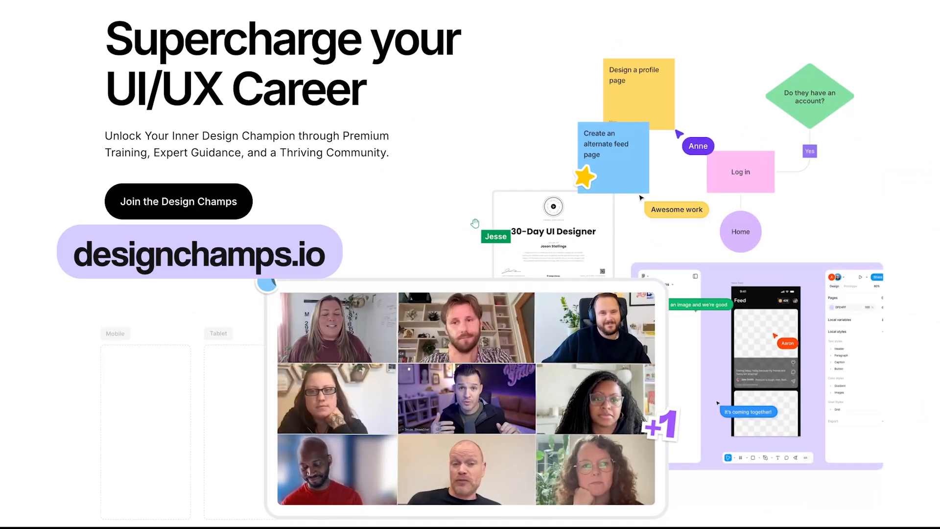
pyautogui.scroll(-3)
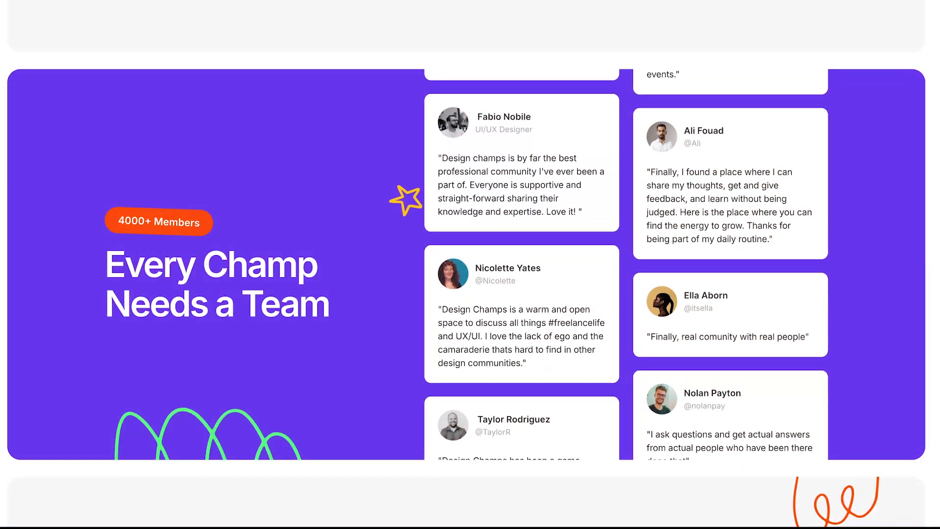
pyautogui.scroll(-3)
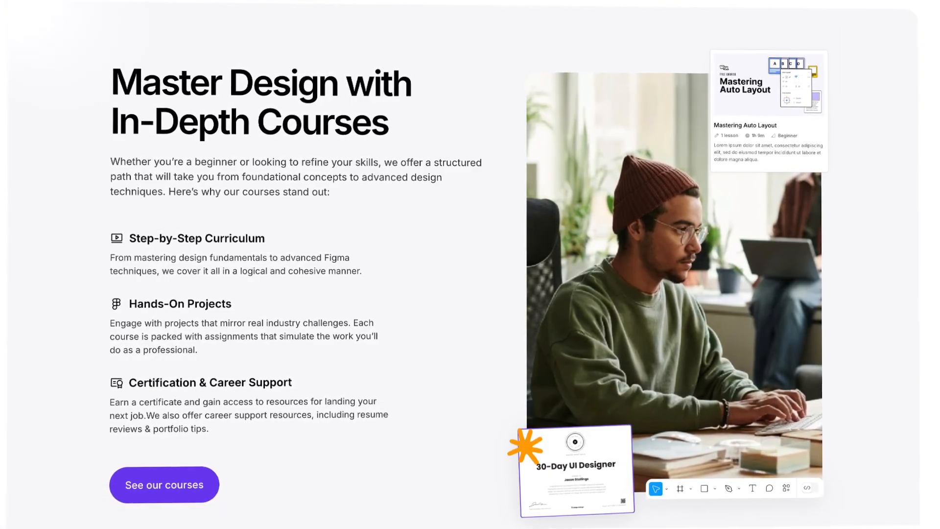
pyautogui.scroll(-3)
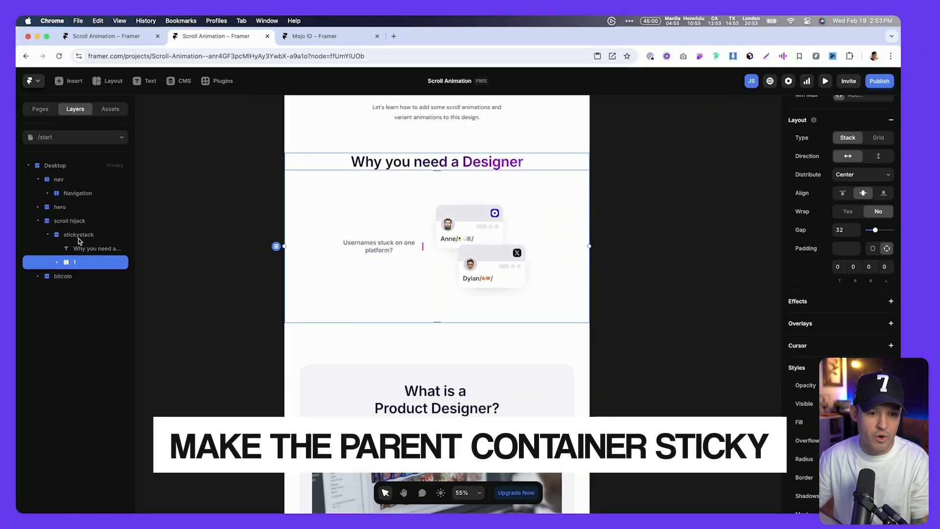
# Set stickystack's position type to Sticky with a 160 top offset.
pyautogui.click(79, 235)
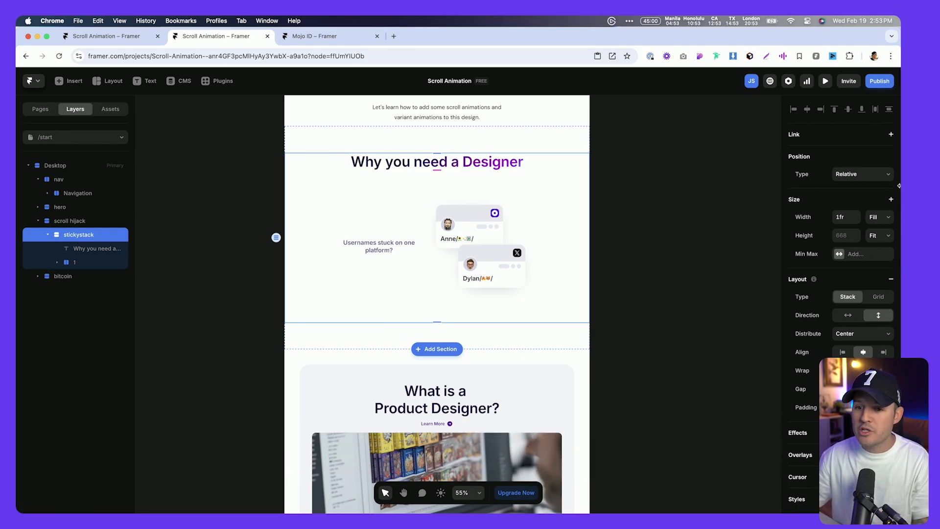
pyautogui.click(863, 175)
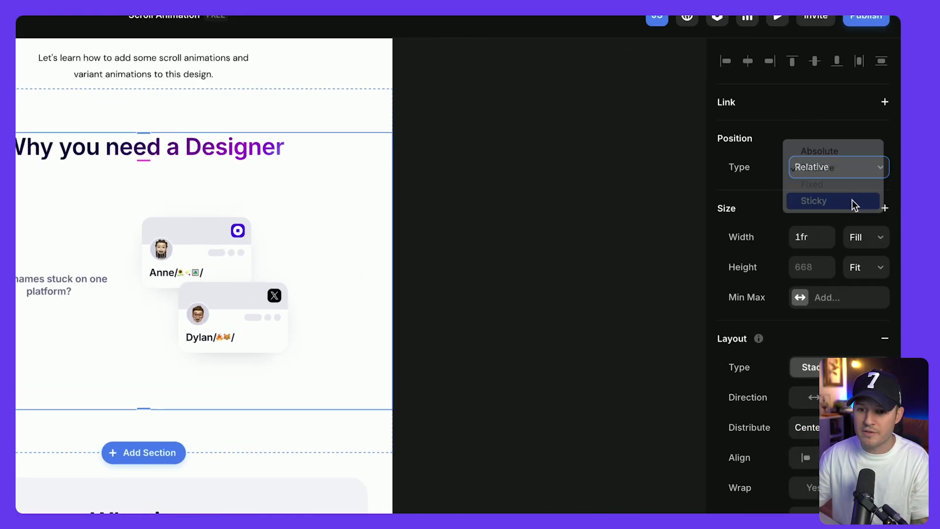
pyautogui.click(833, 201)
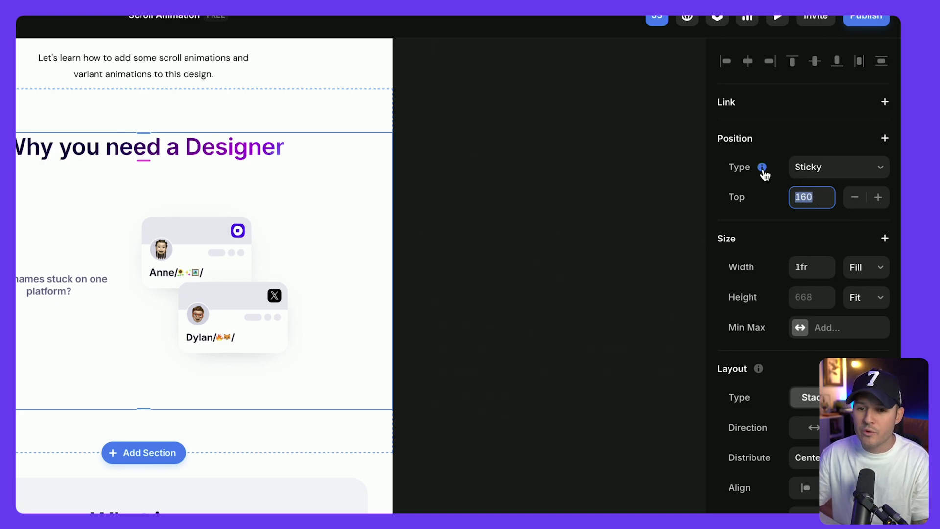
pyautogui.moveTo(762, 167)
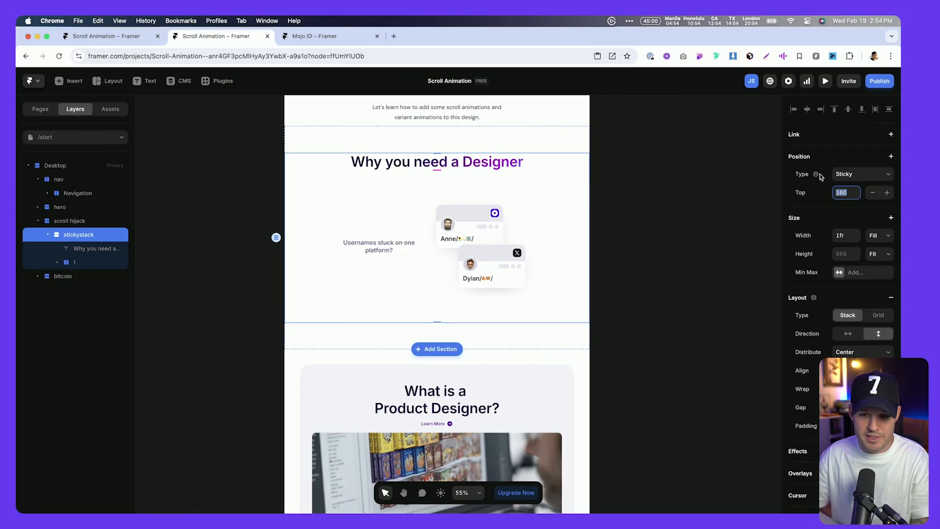
pyautogui.scroll(-3)
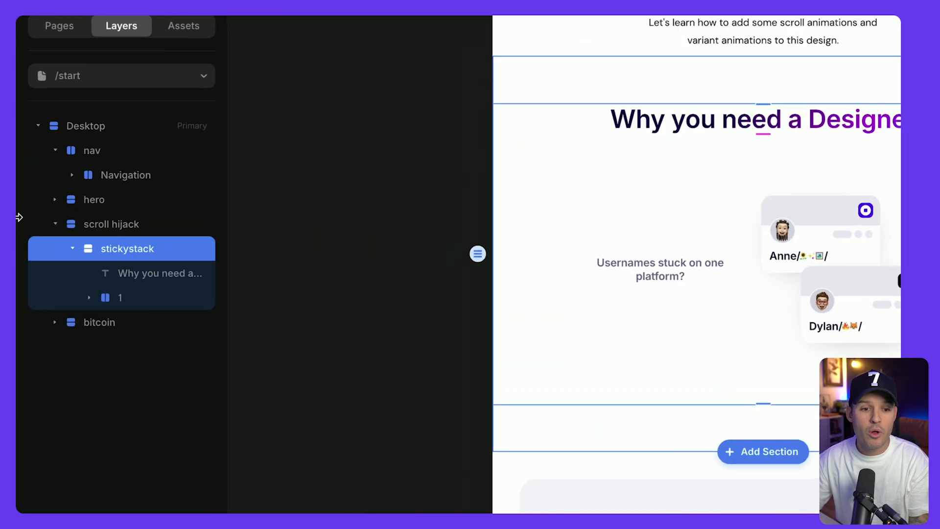
# Change the Desktop frame's overflow from Hidden to Visible and preview the page.
pyautogui.click(112, 224)
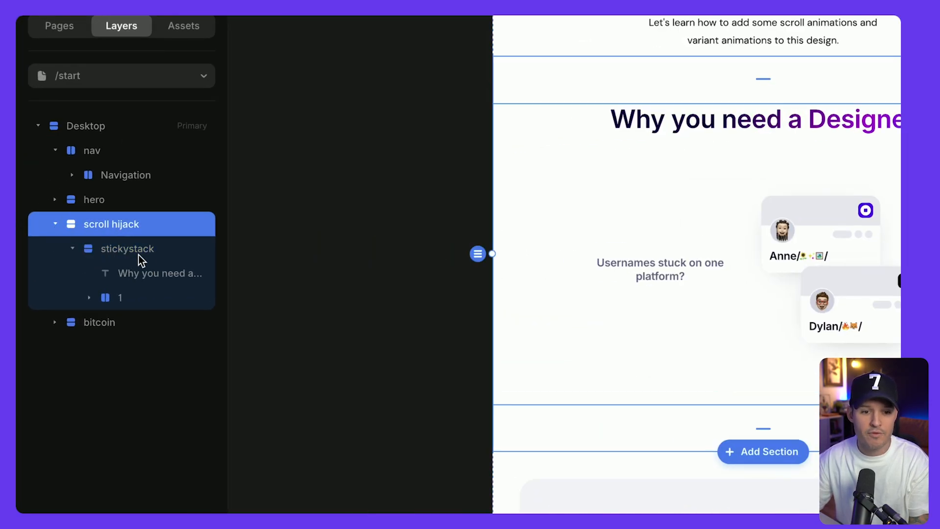
pyautogui.moveTo(106, 190)
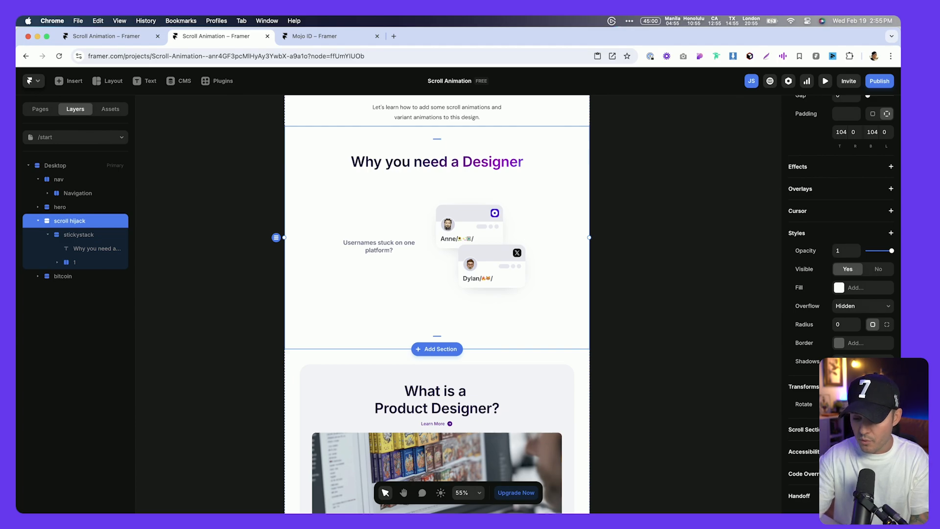
pyautogui.click(862, 305)
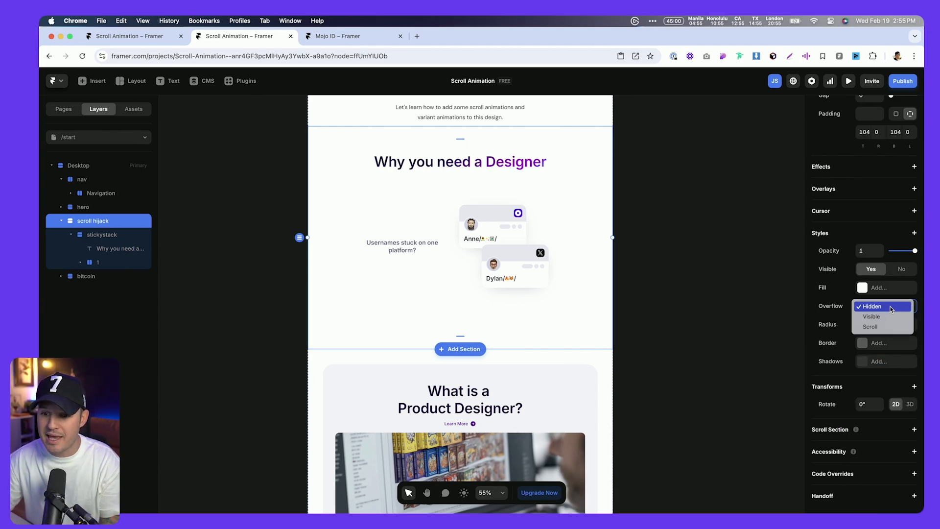
pyautogui.click(871, 317)
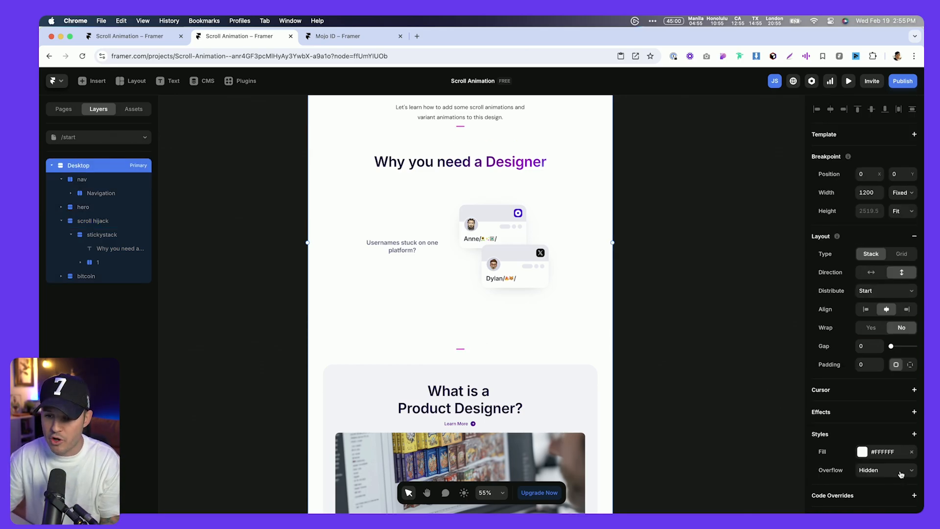
pyautogui.click(885, 470)
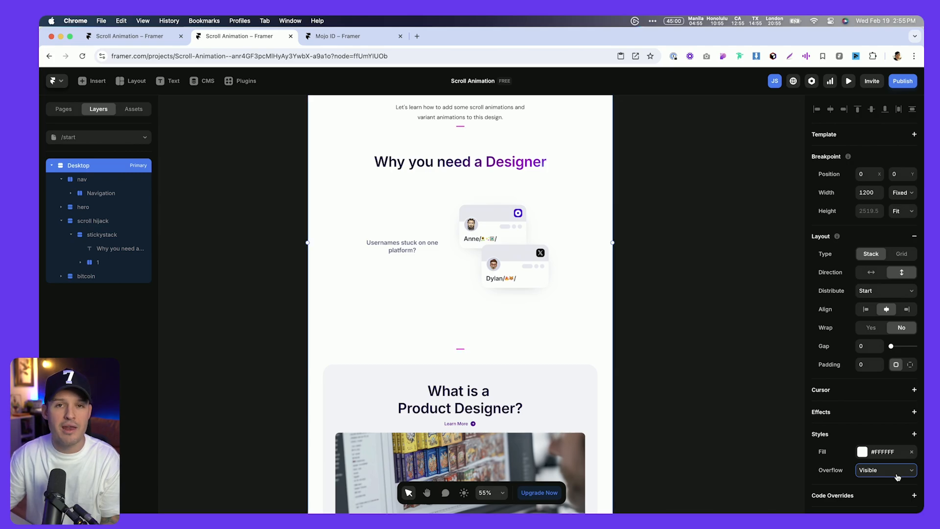
pyautogui.click(848, 80)
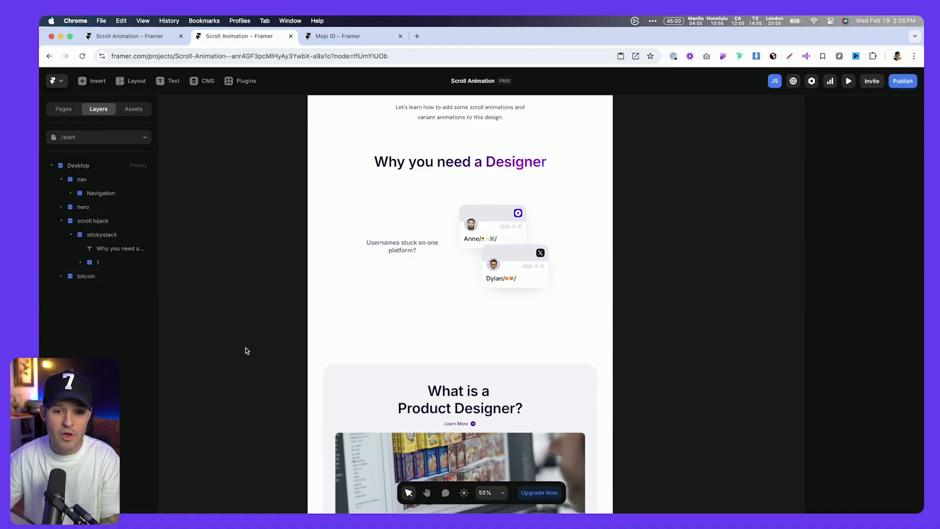
# Insert a frame in scroll hijack set to Fill width, placed below stickystack and renamed gap1.
pyautogui.click(97, 263)
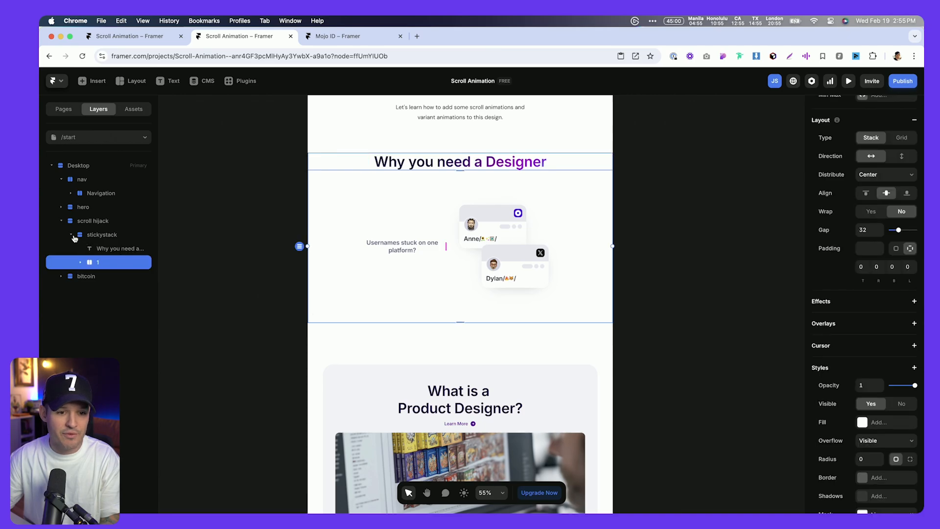
pyautogui.click(72, 235)
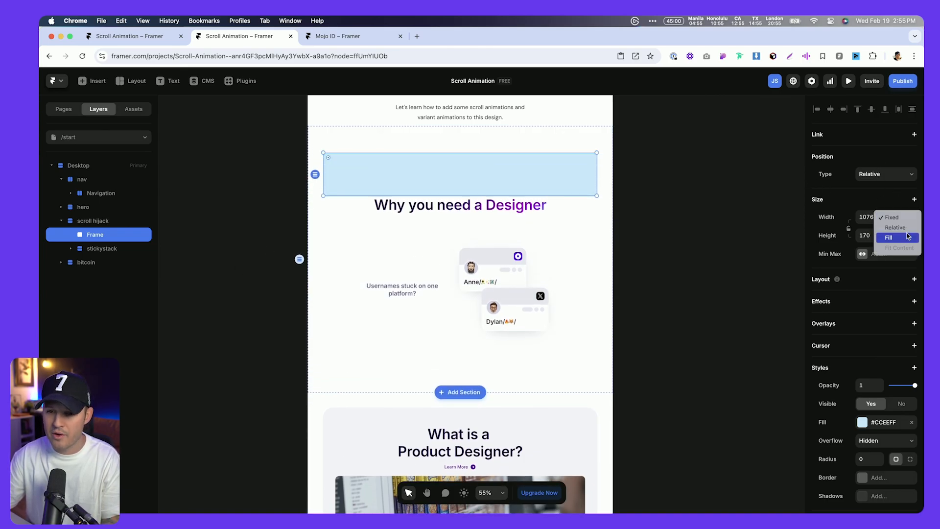
pyautogui.click(889, 237)
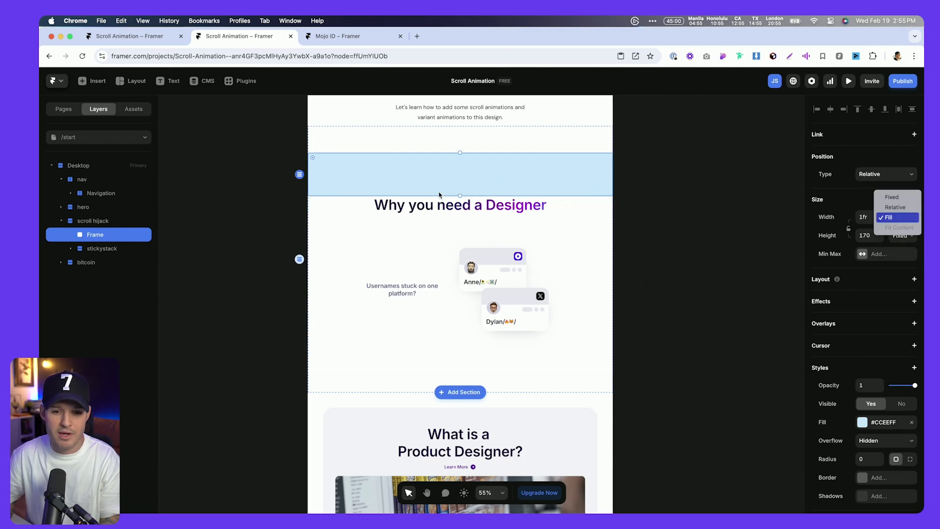
pyautogui.click(889, 217)
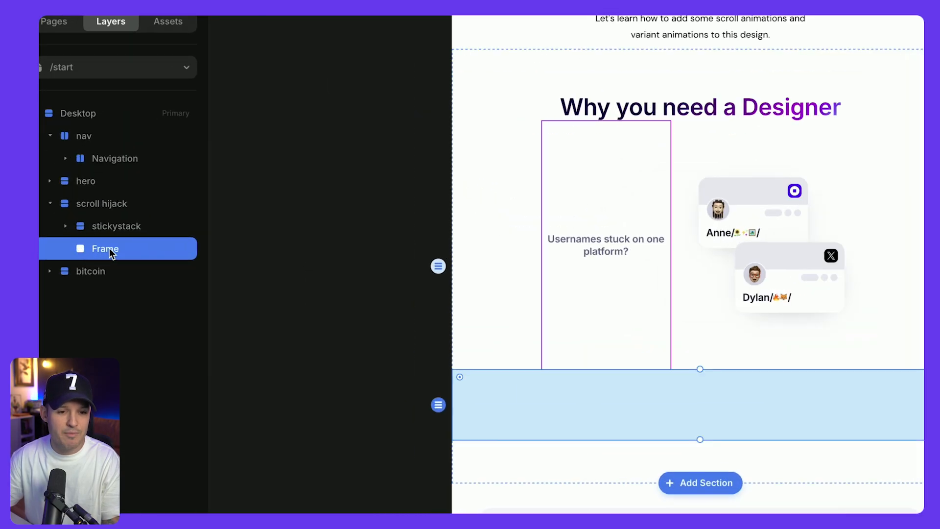
pyautogui.doubleClick(105, 249)
pyautogui.write('gap1')
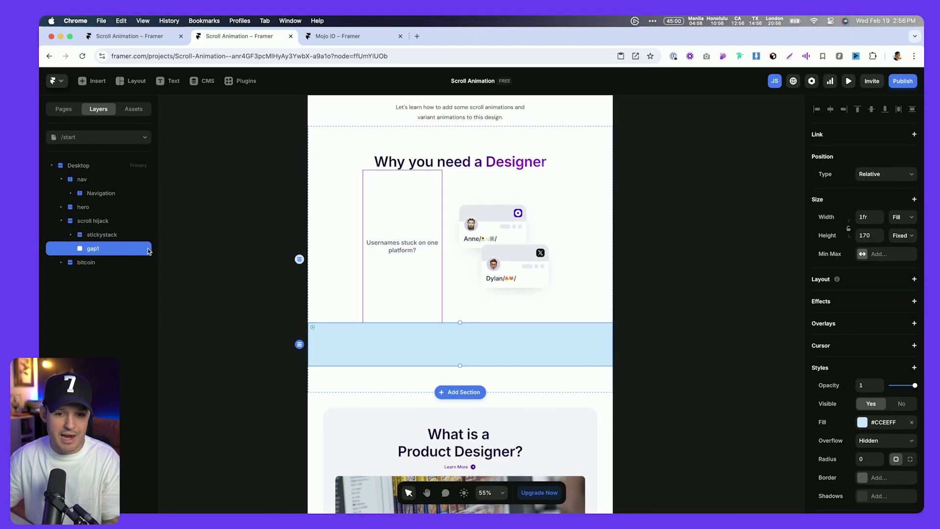
# Set gap1 height to 700, duplicate it as gap2 and gap3, and preview the page.
pyautogui.click(868, 235)
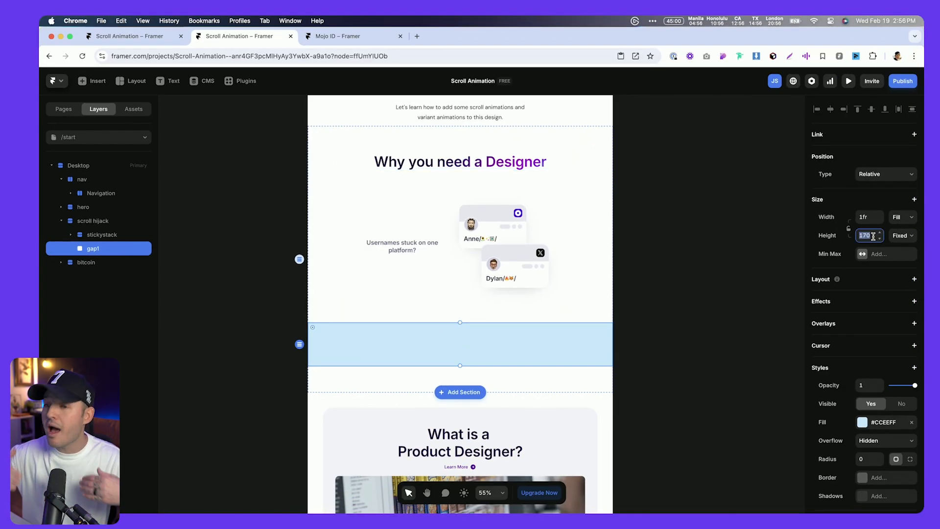
pyautogui.write('700')
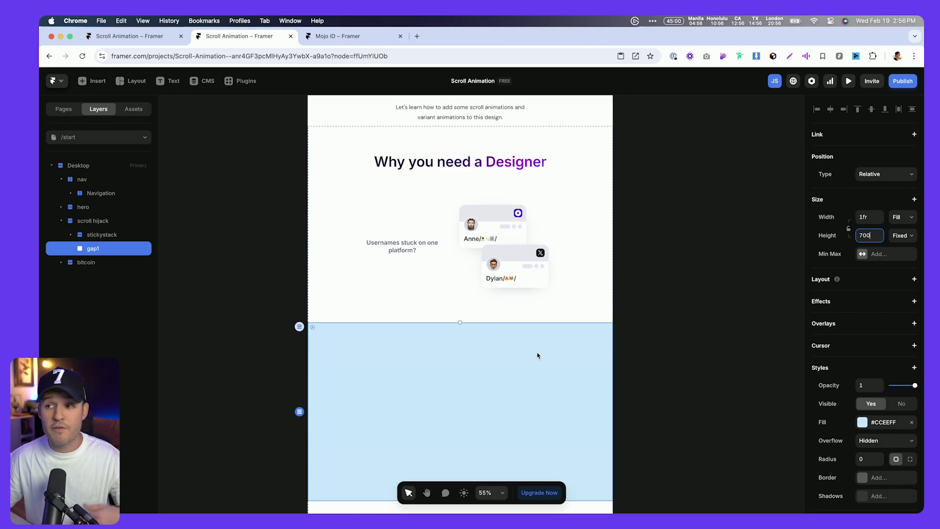
pyautogui.moveTo(145, 331)
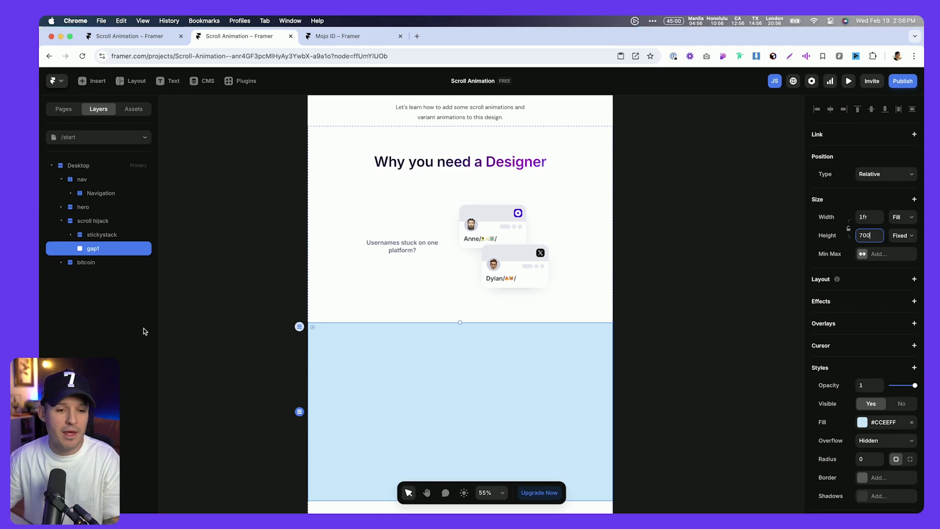
pyautogui.scroll(-3)
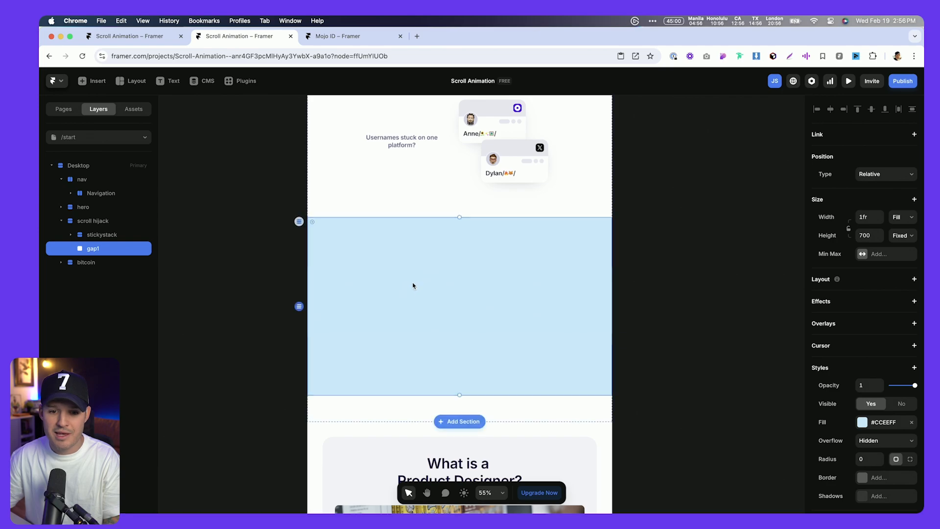
pyautogui.moveTo(388, 294)
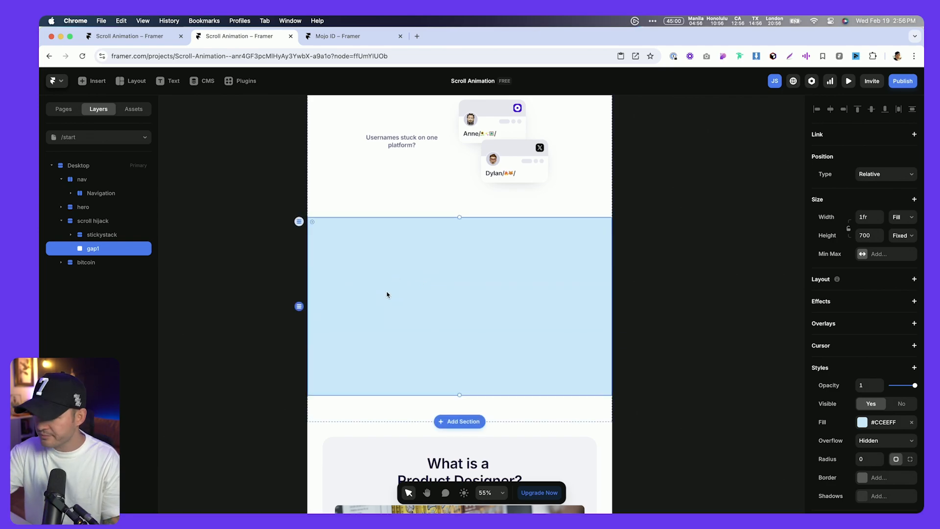
pyautogui.moveTo(272, 267)
pyautogui.write('gap2')
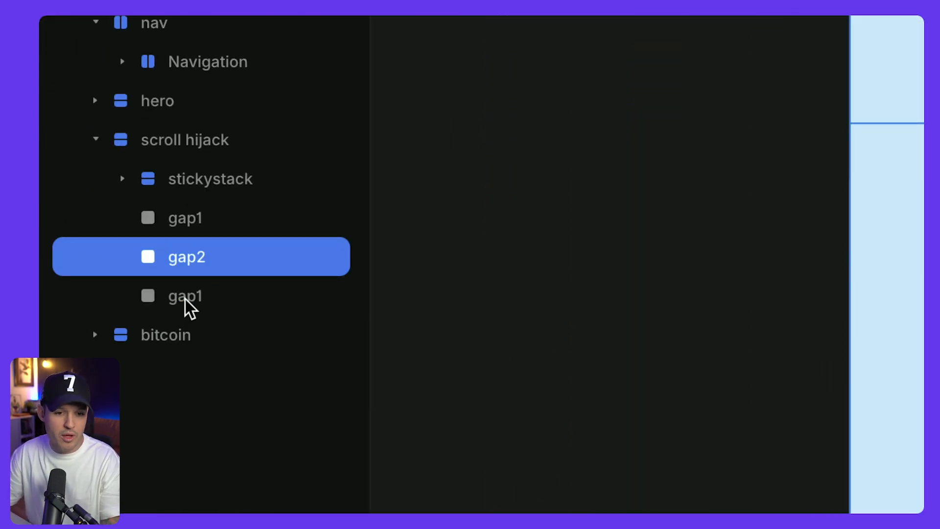
pyautogui.write('gap3')
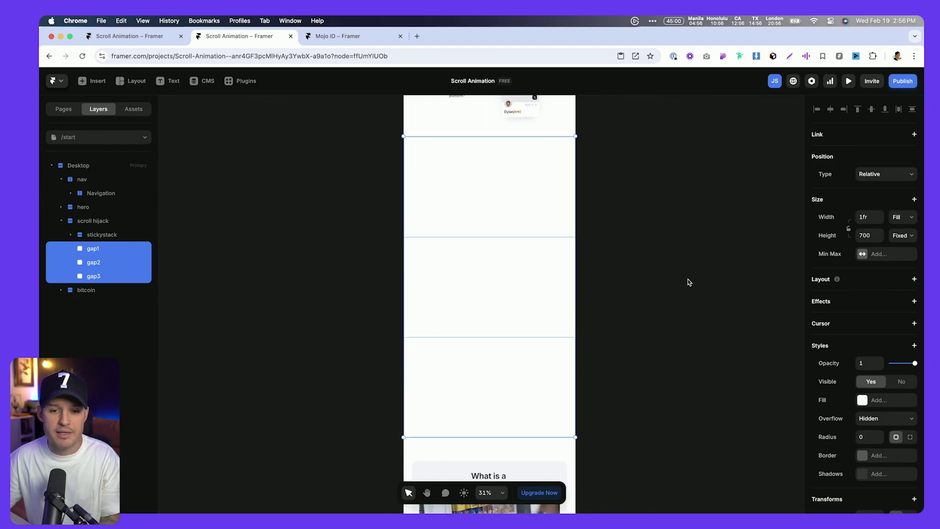
pyautogui.click(848, 80)
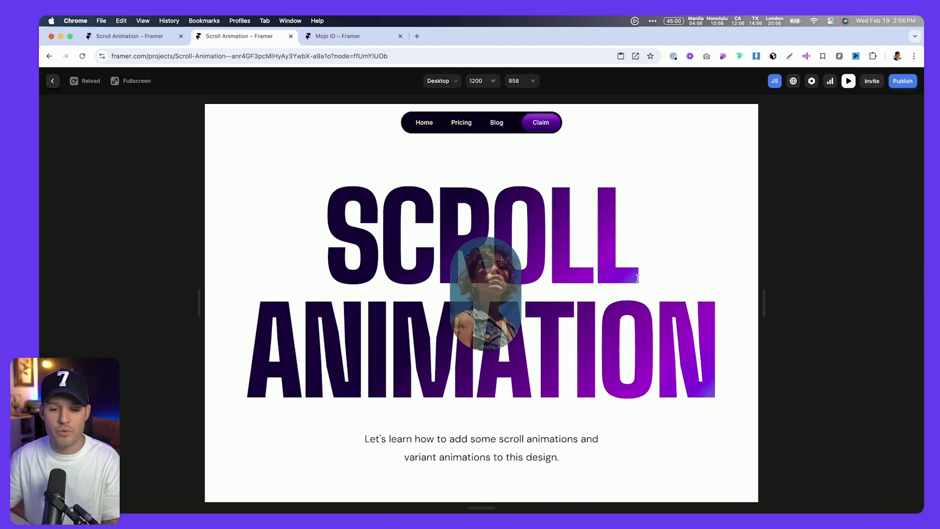
# Scroll the preview to watch the Why you need a Designer section stay pinned.
pyautogui.scroll(-3)
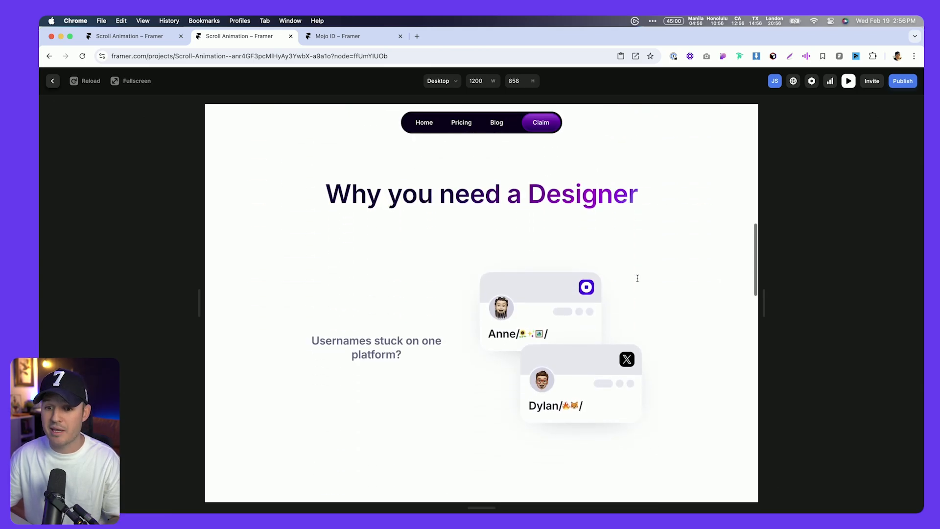
pyautogui.scroll(-3)
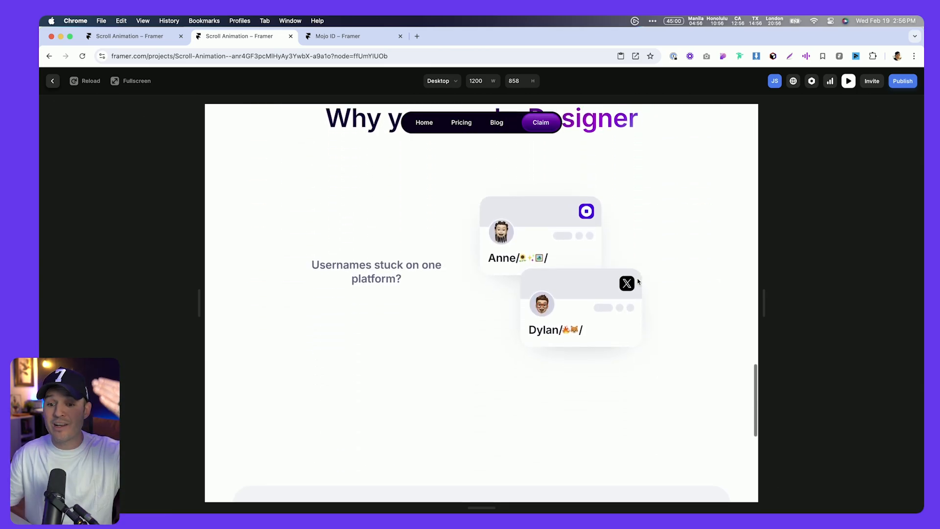
pyautogui.scroll(-3)
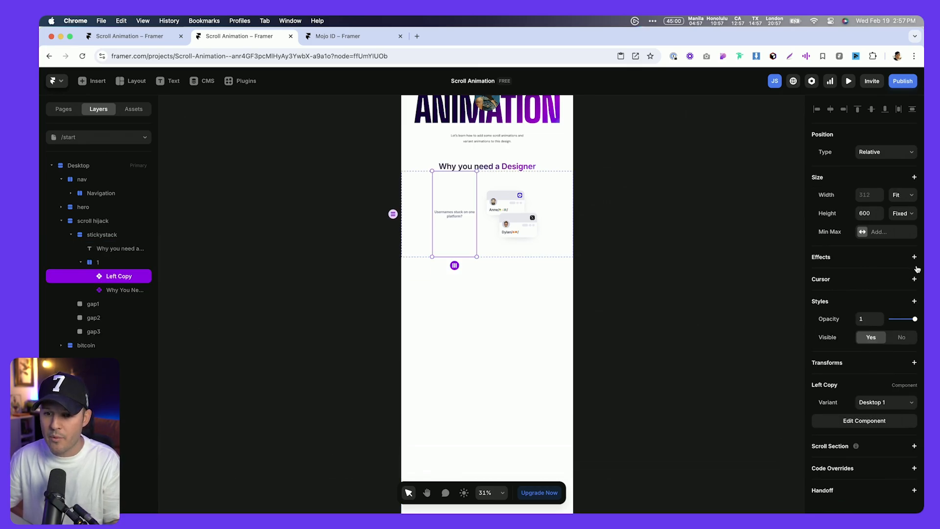
# Add a Scroll Variant effect to Left Copy and the cards component together.
pyautogui.click(914, 257)
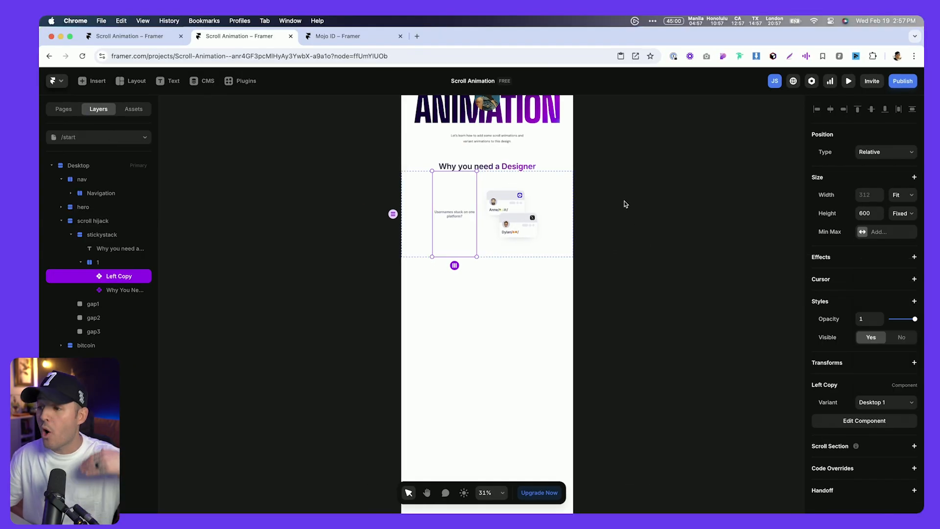
pyautogui.click(121, 249)
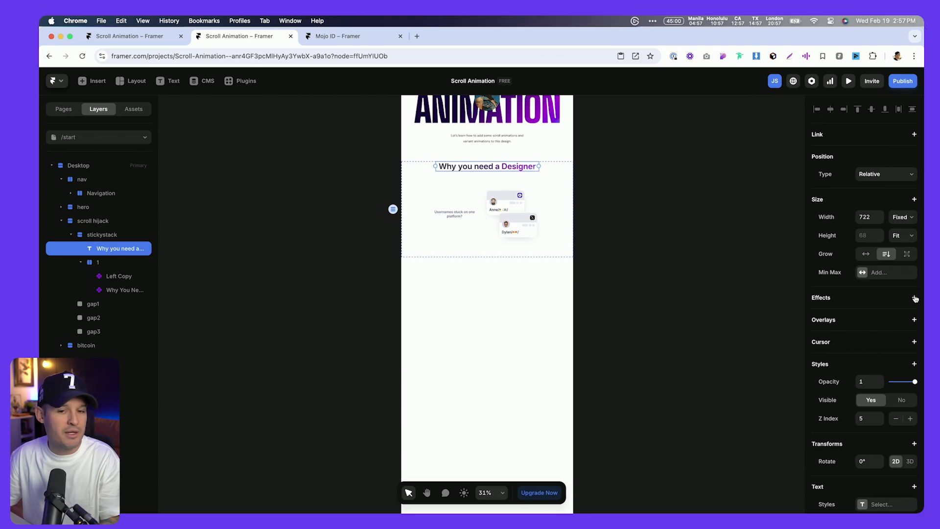
pyautogui.click(915, 297)
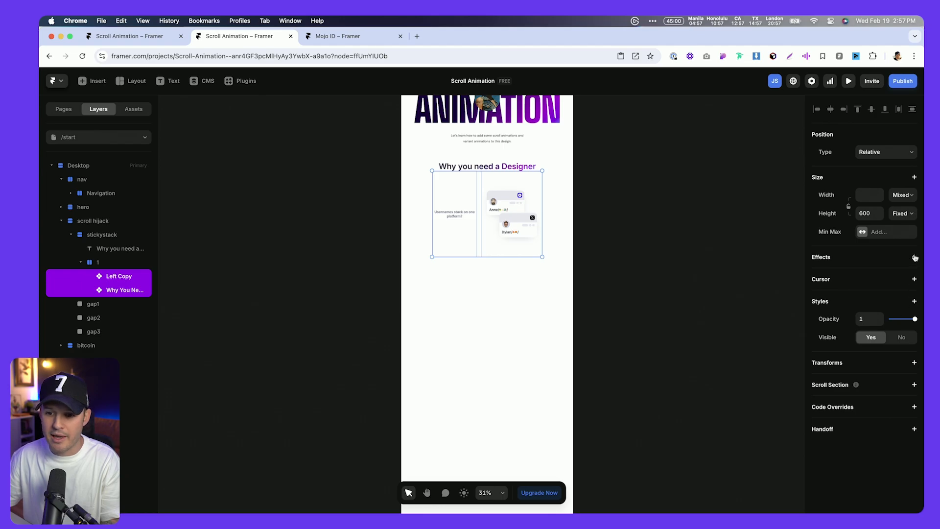
pyautogui.click(915, 257)
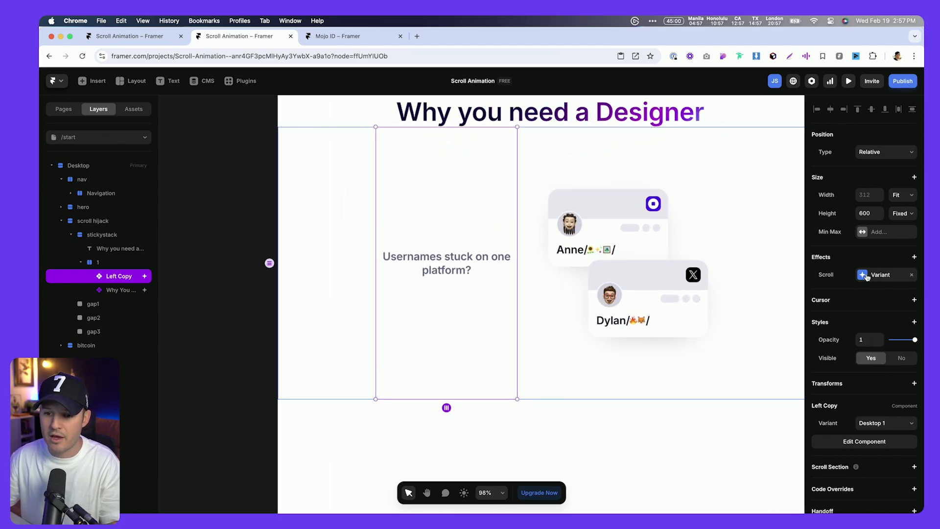
# Set the scroll variant trigger to Section in View starting at the viewport's bottom edge.
pyautogui.click(884, 274)
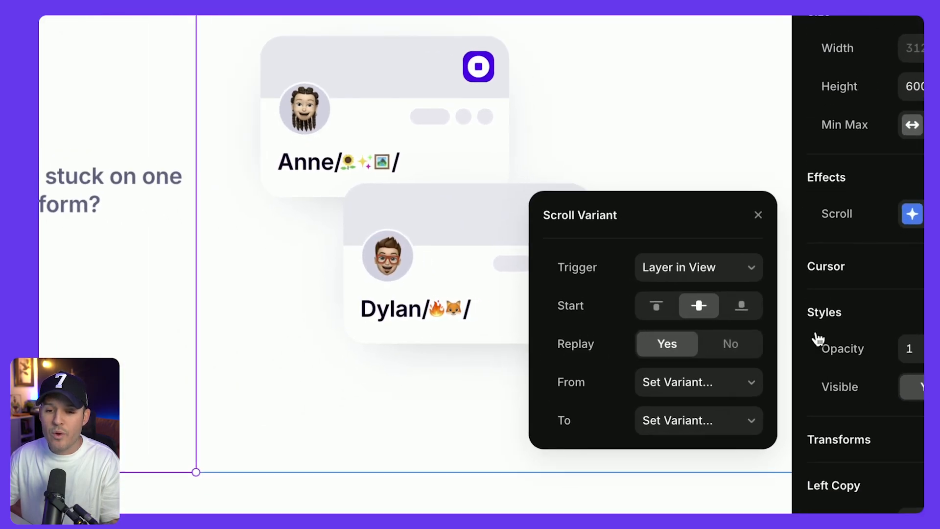
pyautogui.click(697, 267)
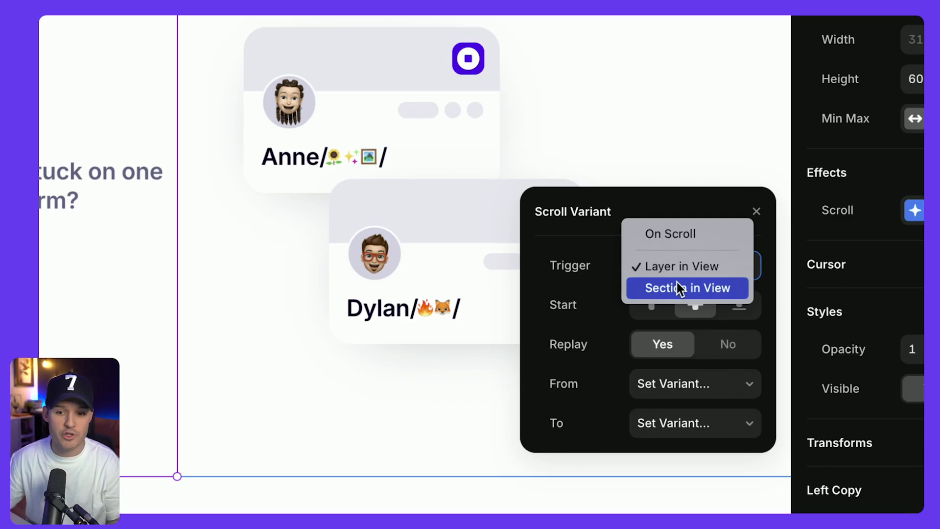
pyautogui.click(688, 288)
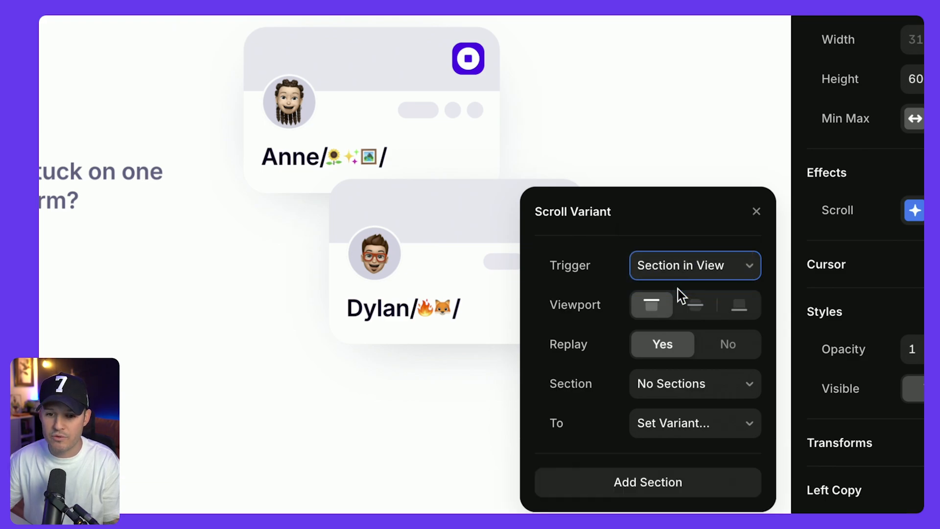
pyautogui.click(738, 305)
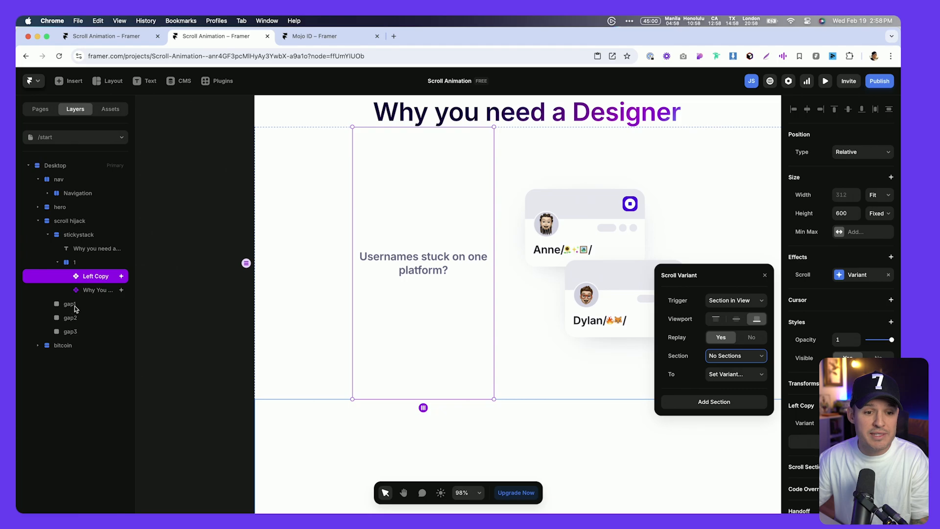
# Make the gap1 frame a scroll section named gap1.
pyautogui.click(70, 304)
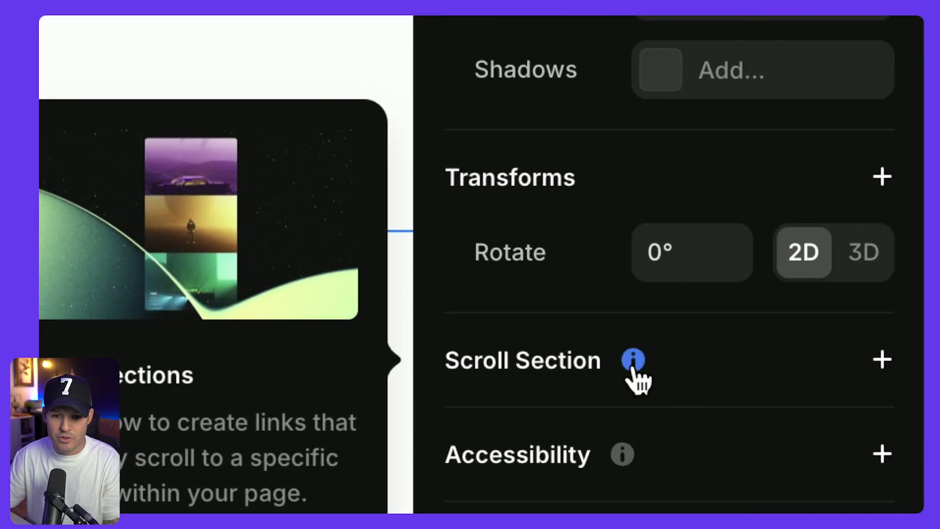
pyautogui.click(882, 359)
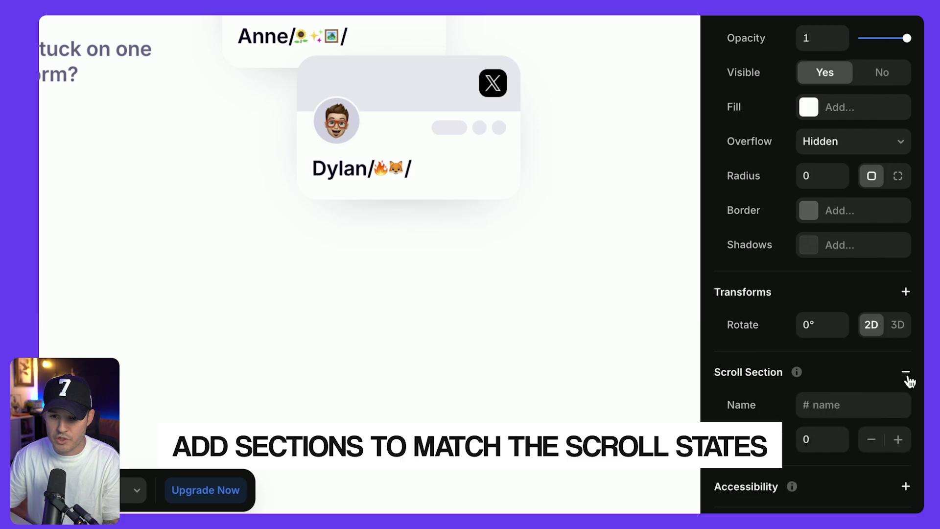
pyautogui.write('gap1')
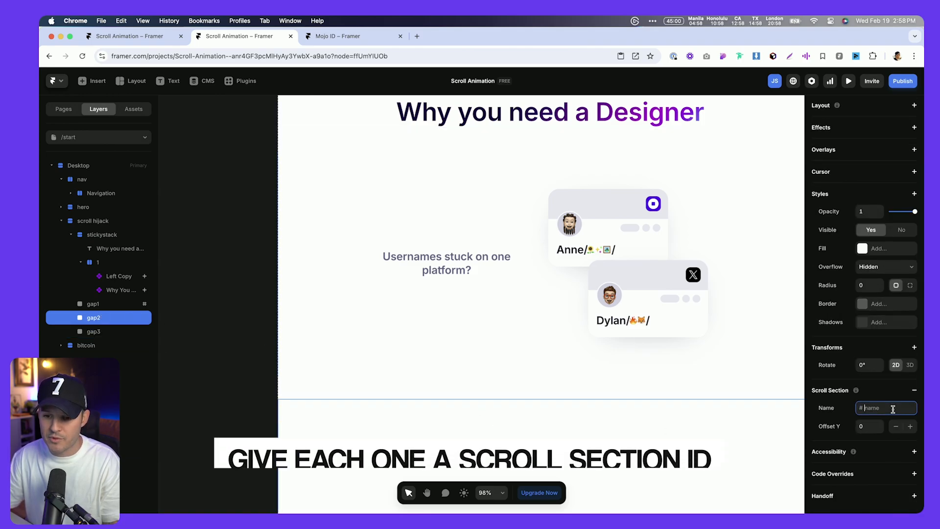
# Name the gap2 frame's scroll section gap2 and select gap3 for naming.
pyautogui.write('gap2')
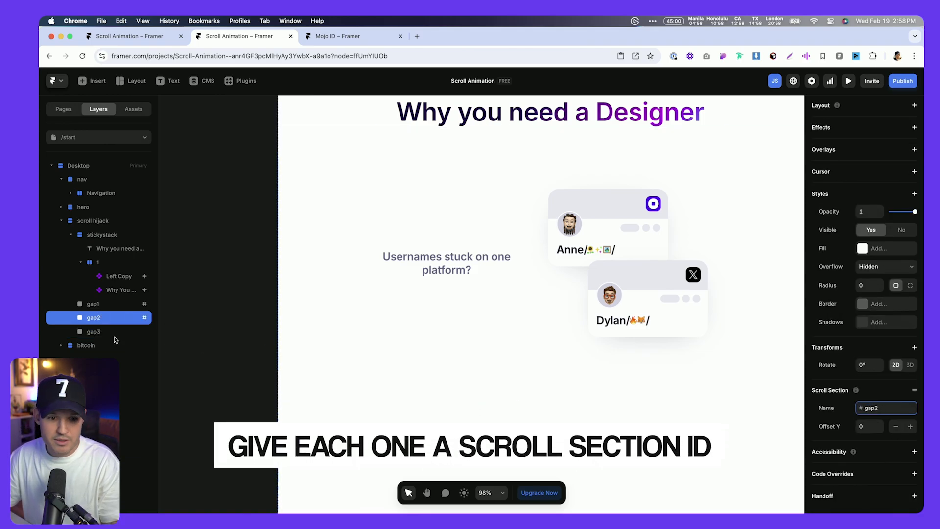
pyautogui.click(93, 331)
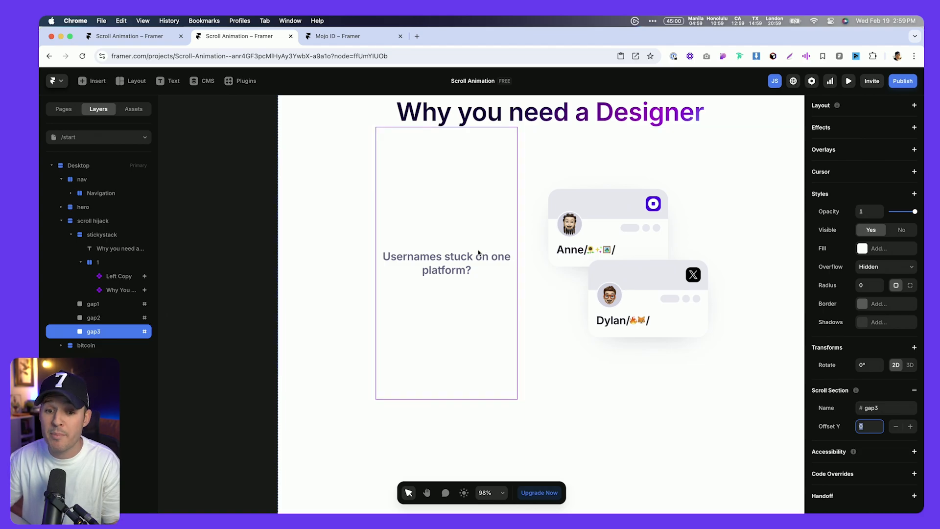
# Add a Section-in-View scroll variant to Left Copy mapping #gap1 to Desktop 1.
pyautogui.click(119, 277)
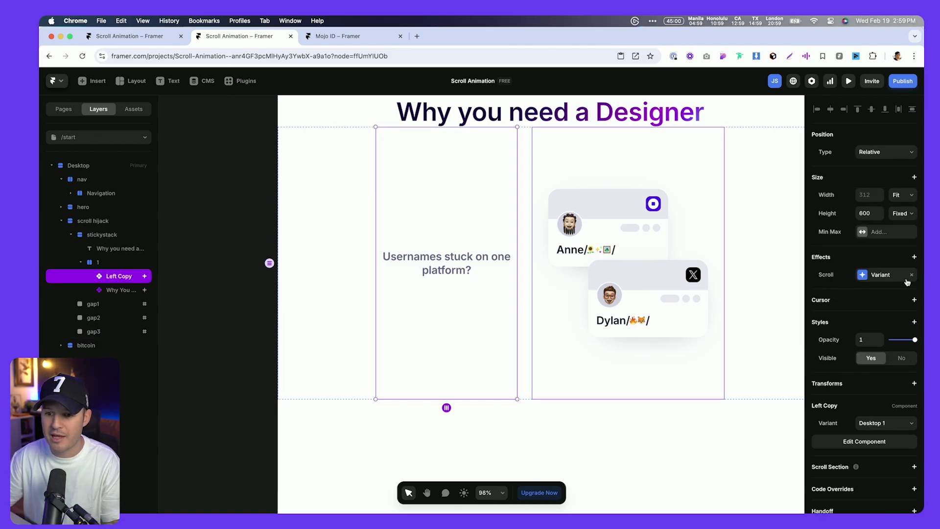
pyautogui.click(880, 275)
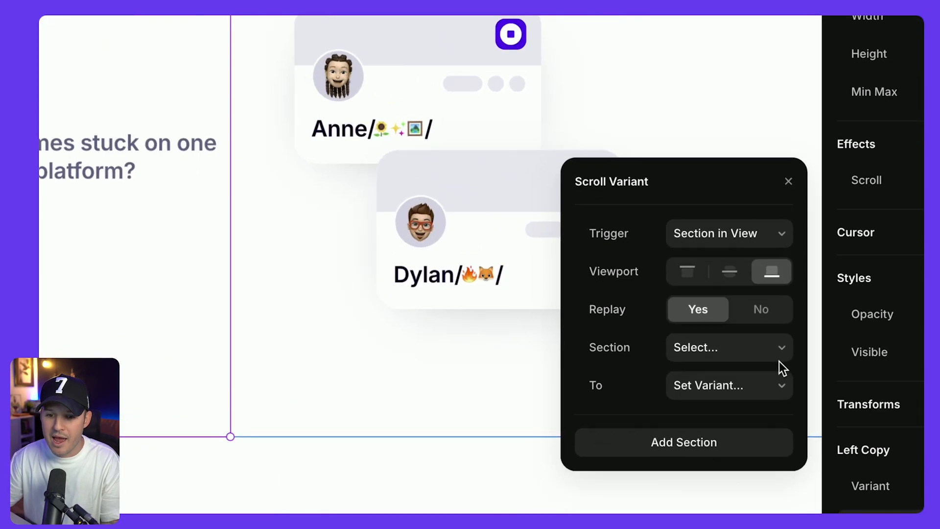
pyautogui.click(728, 347)
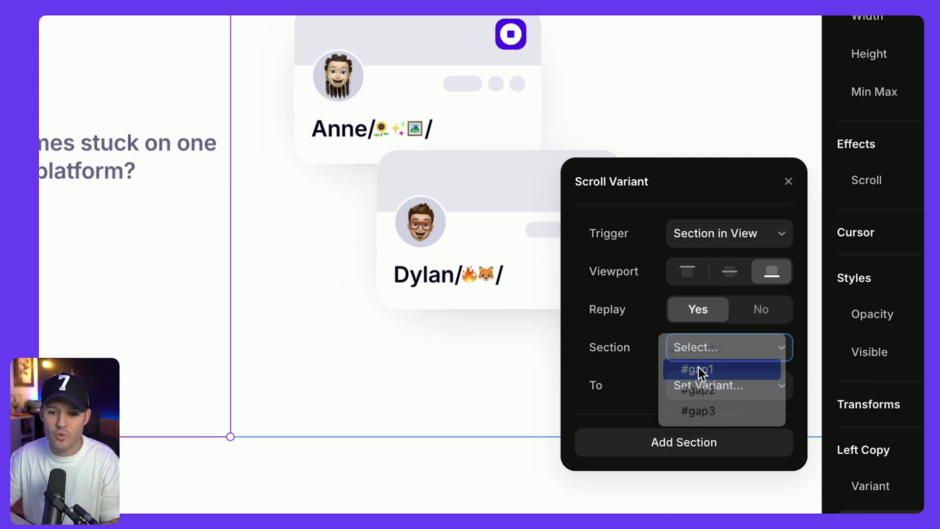
pyautogui.click(706, 369)
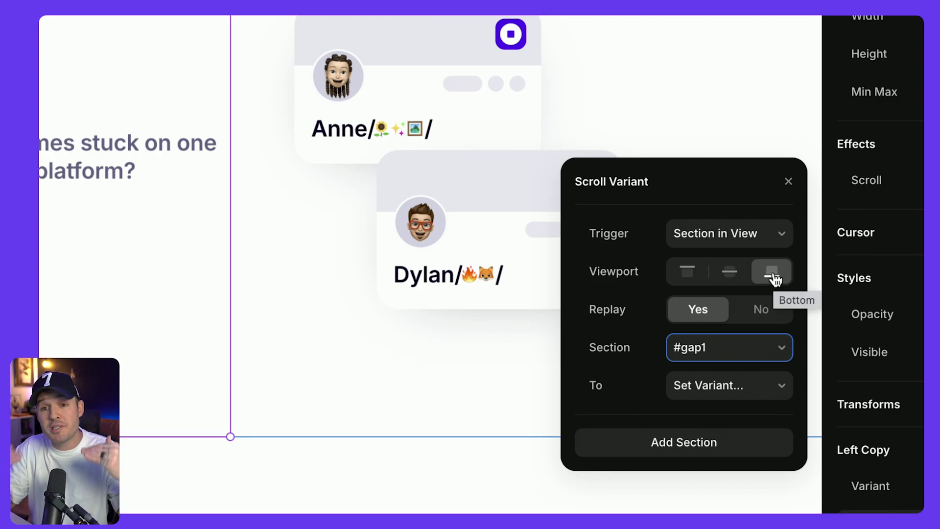
pyautogui.moveTo(734, 280)
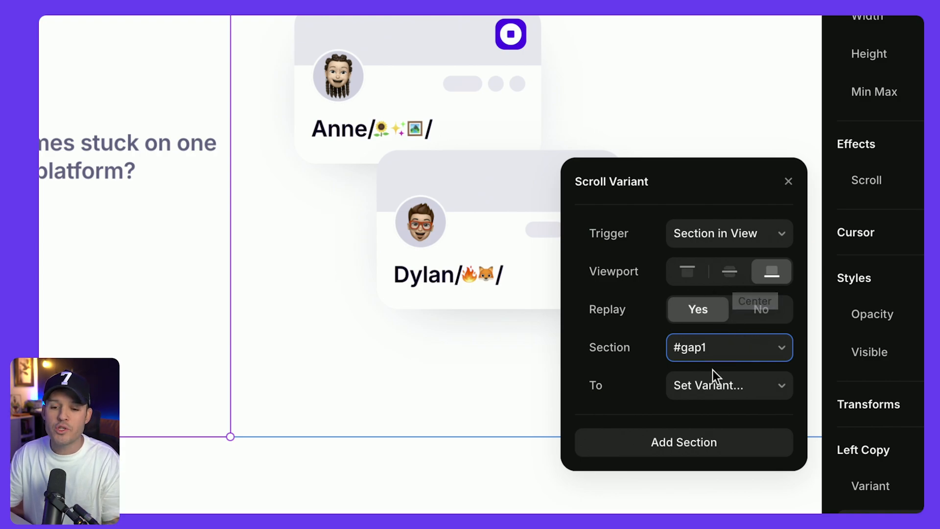
pyautogui.click(729, 386)
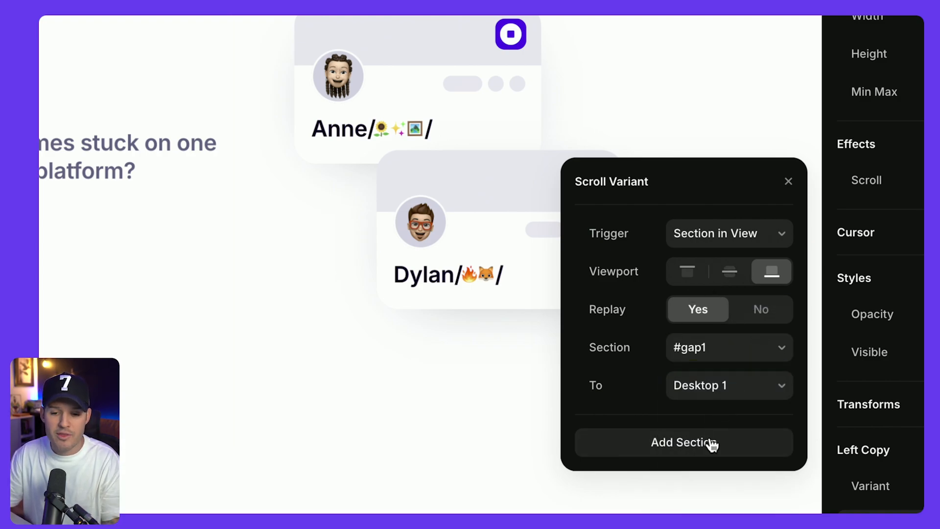
# Add triggers mapping #gap2 to Desktop 2 and #gap3 to its variant.
pyautogui.click(685, 442)
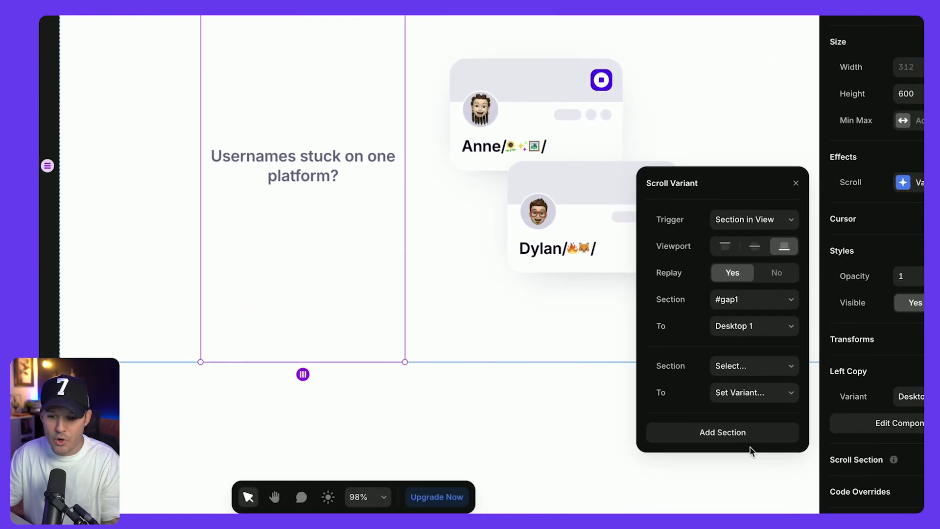
pyautogui.click(754, 367)
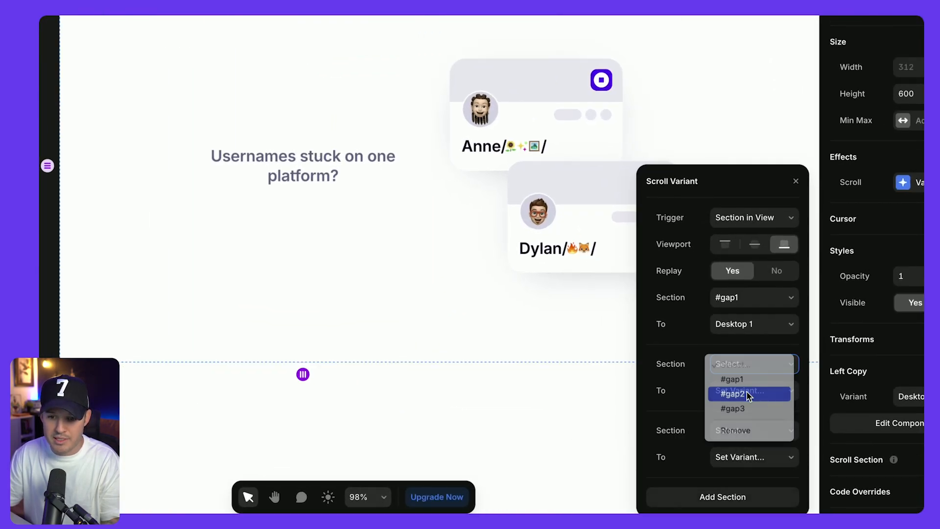
pyautogui.click(732, 393)
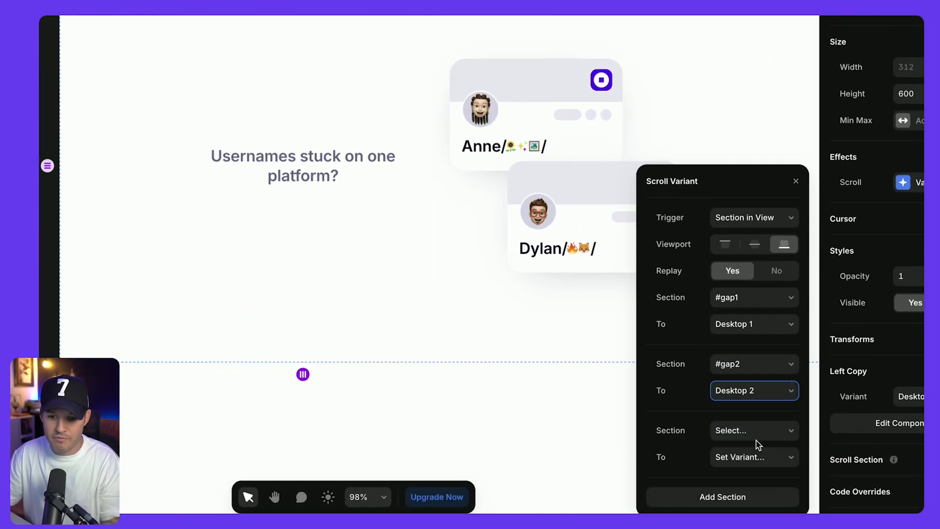
pyautogui.click(755, 432)
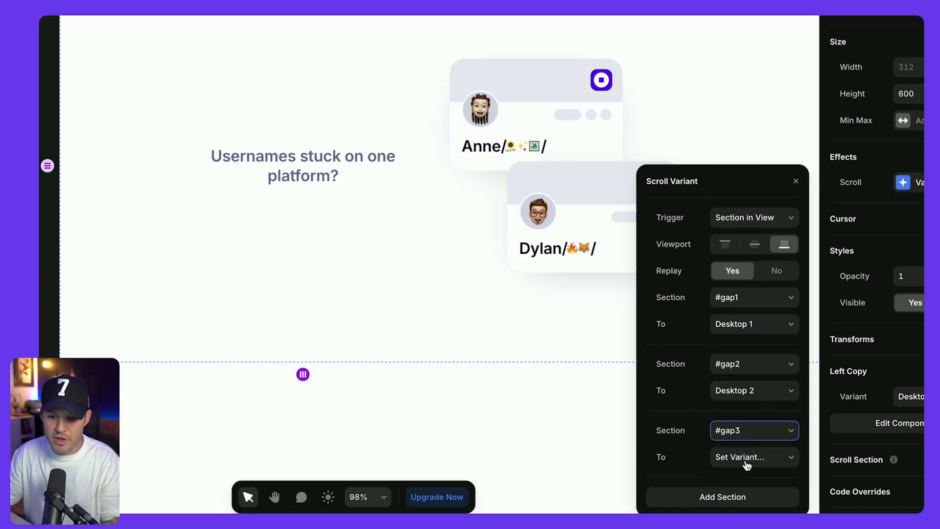
pyautogui.click(754, 456)
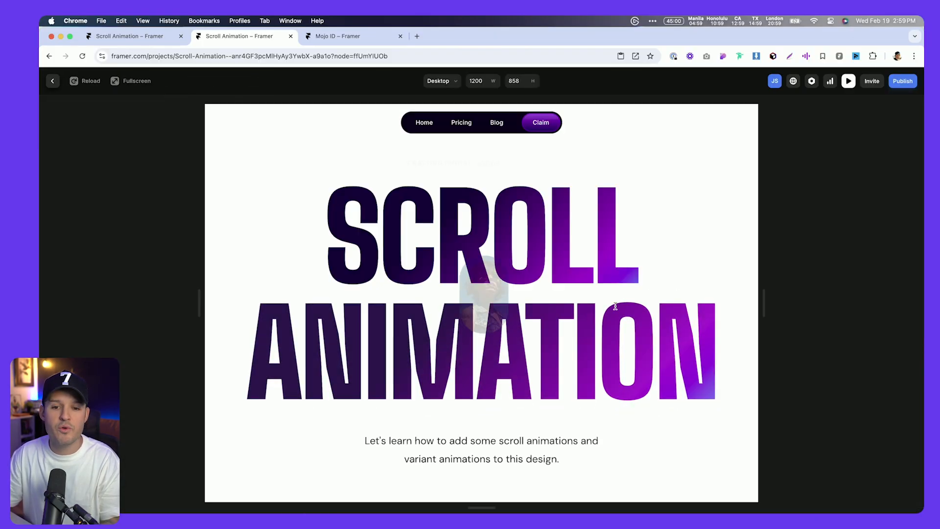
# Scroll the preview to the Why you need a Designer section, then exit preview.
pyautogui.scroll(-3)
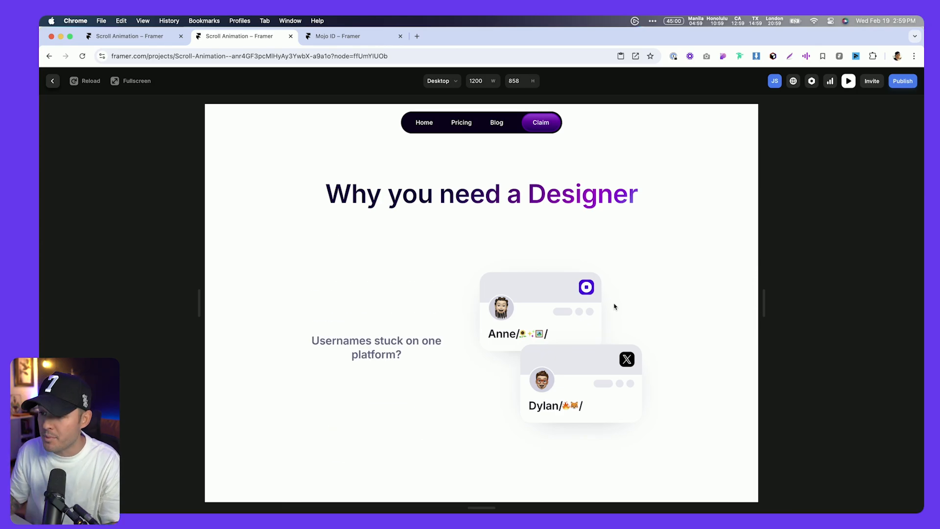
pyautogui.click(53, 81)
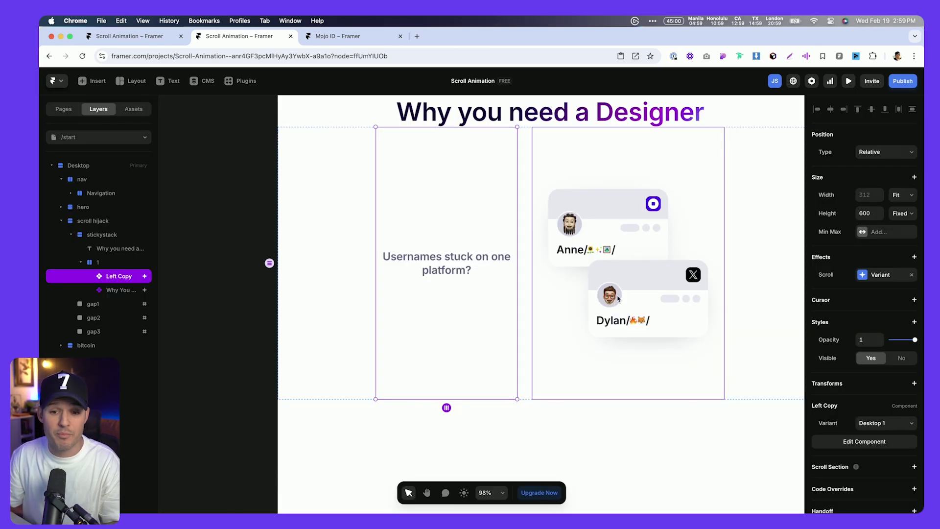
# Give Why You Need a Section-in-View scroll variant: #gap1 → Desktop 1, #gap2 → Desktop 2.
pyautogui.click(119, 290)
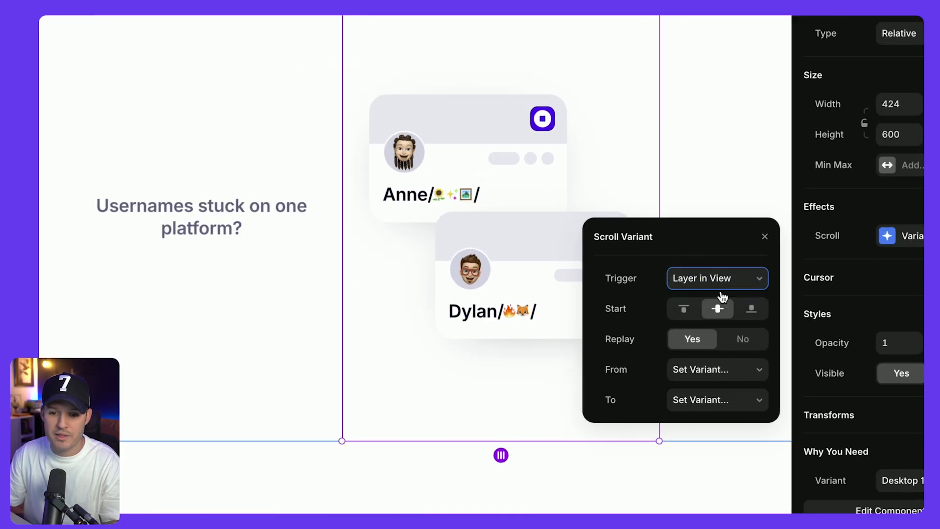
pyautogui.click(717, 278)
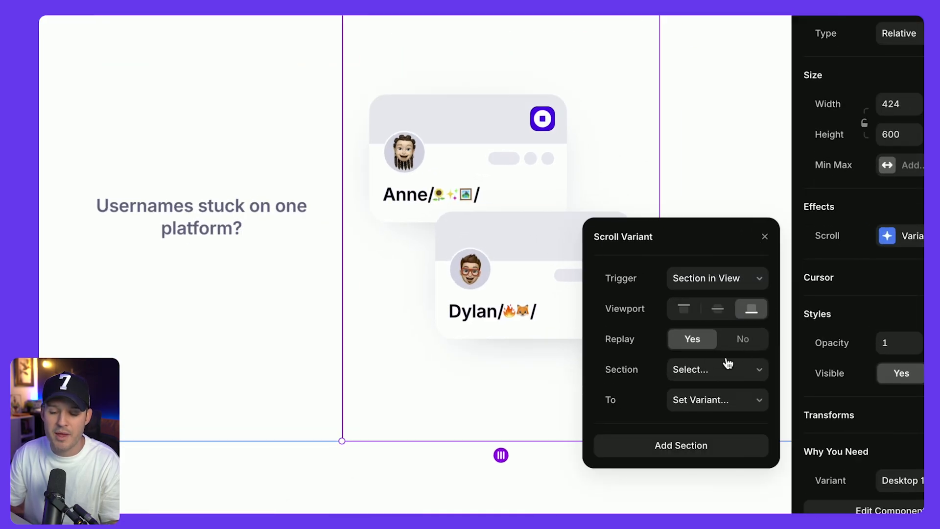
pyautogui.click(717, 369)
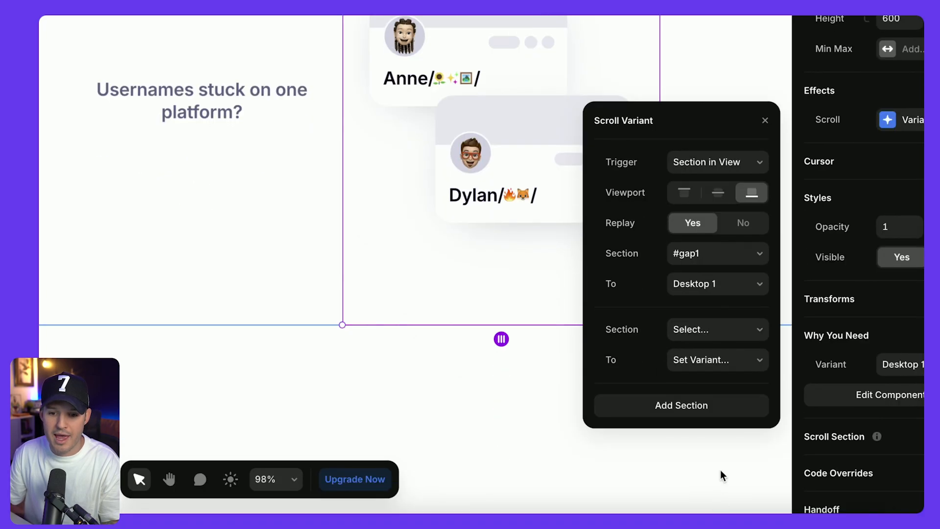
pyautogui.click(717, 360)
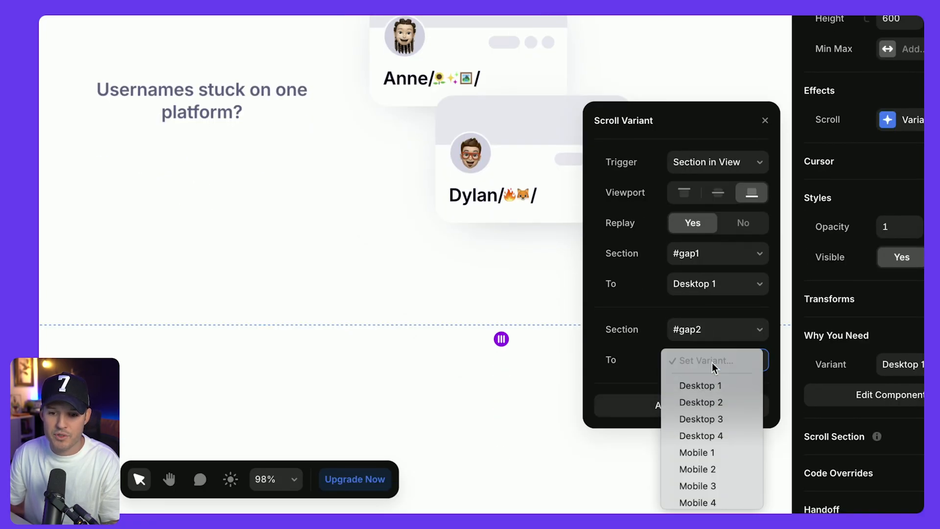
pyautogui.click(700, 401)
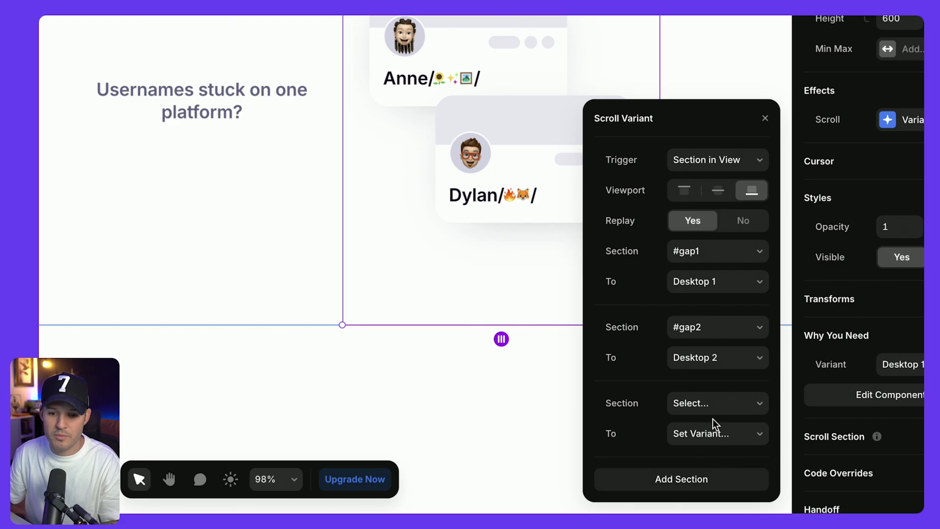
pyautogui.click(717, 404)
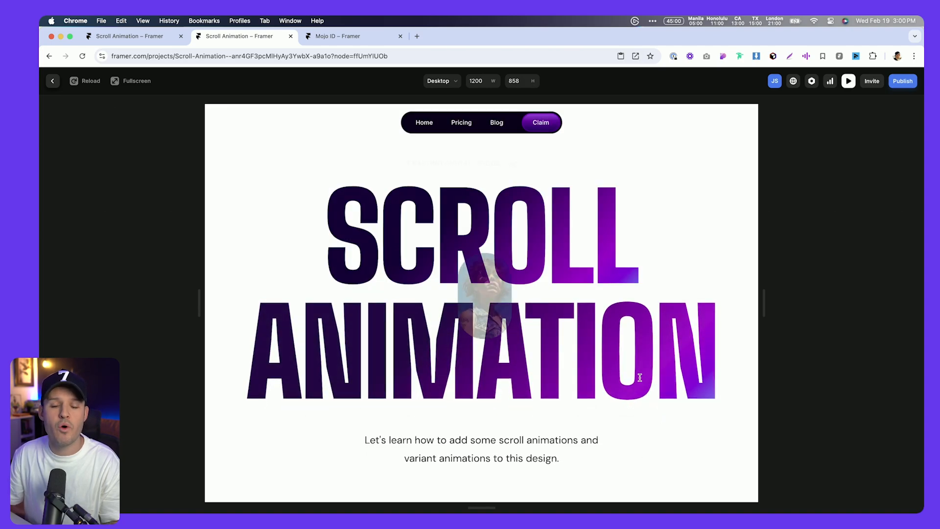
# Check the variant switch in preview, shorten gap1 to 571 px tall, and reopen preview.
pyautogui.scroll(-3)
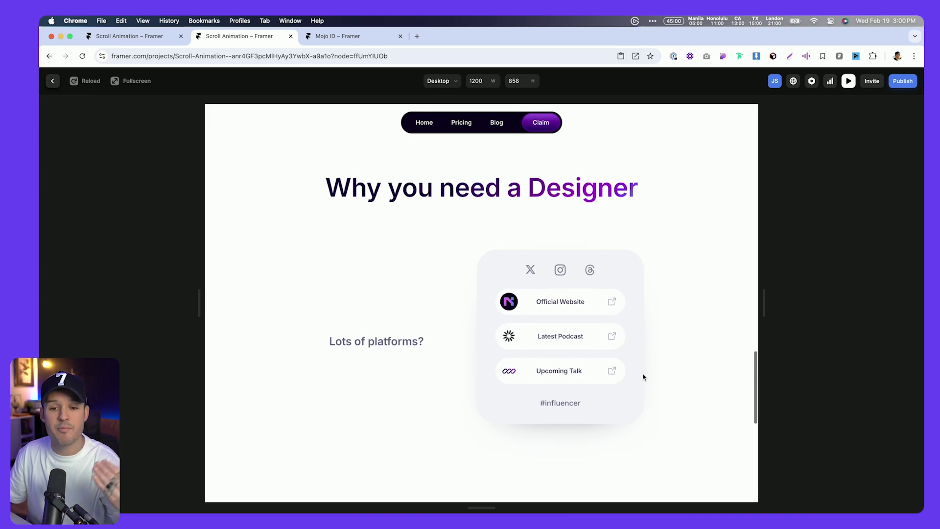
pyautogui.scroll(-3)
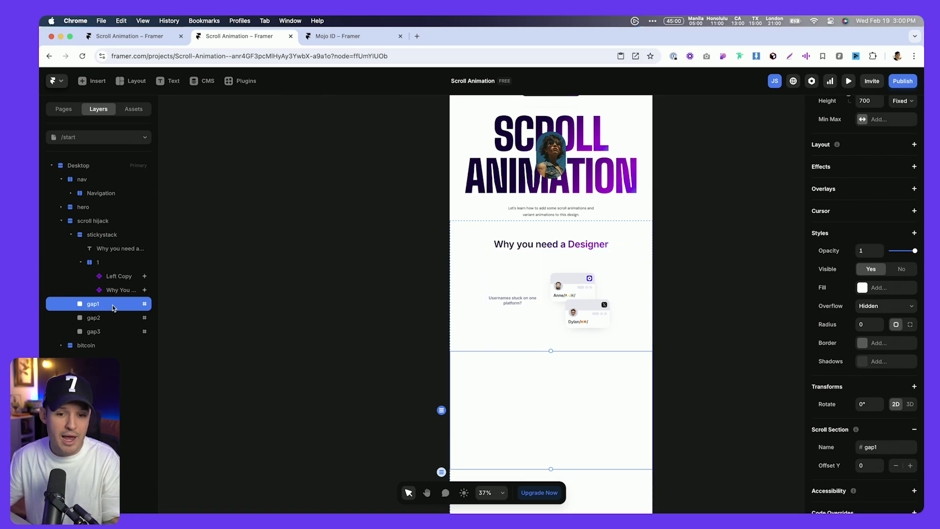
pyautogui.moveTo(551, 468); pyautogui.dragTo(551, 444)
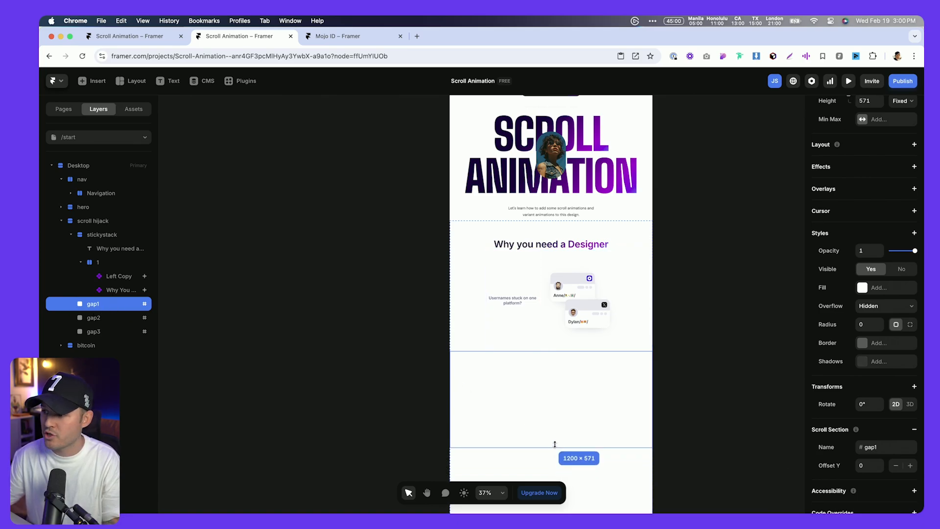
pyautogui.click(848, 81)
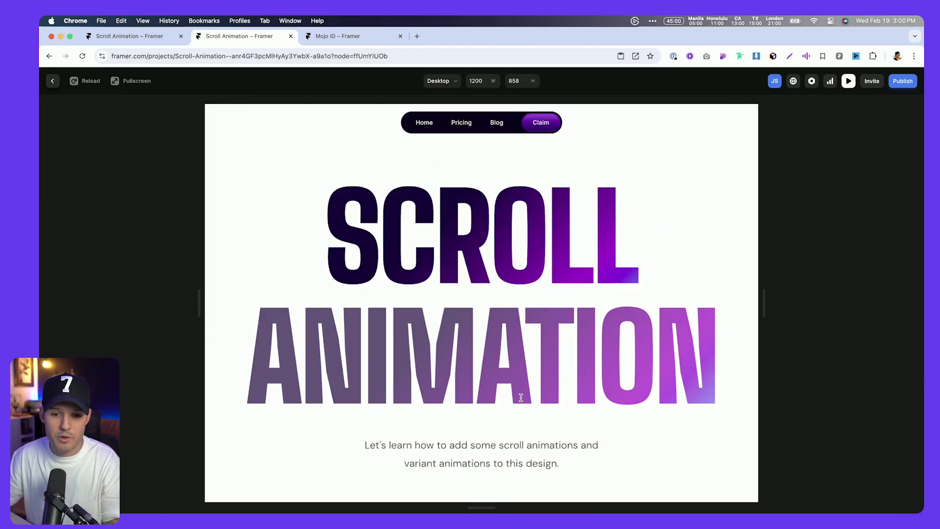
pyautogui.scroll(-3)
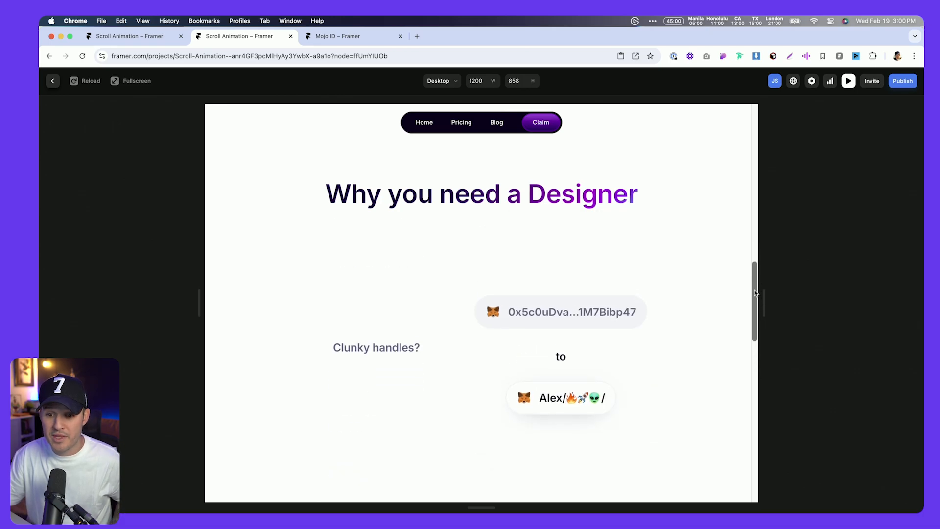
pyautogui.scroll(-3)
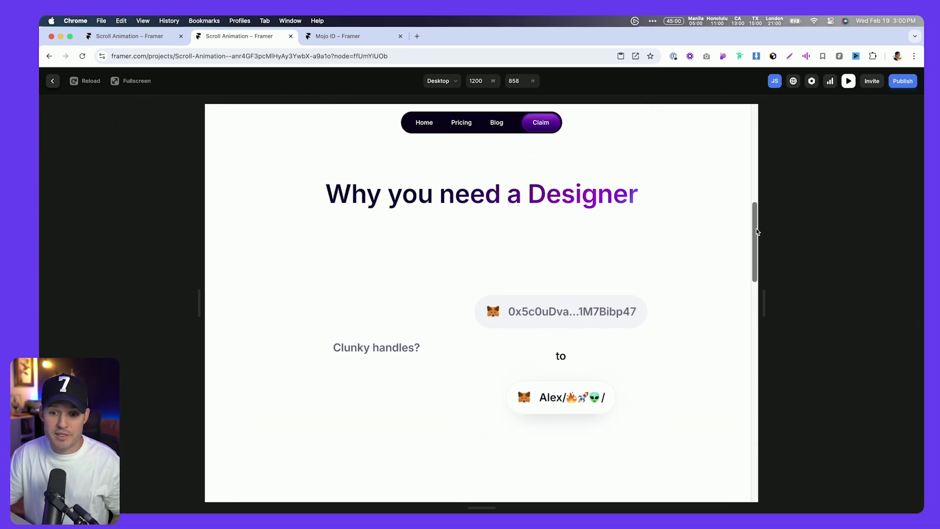
pyautogui.scroll(3)
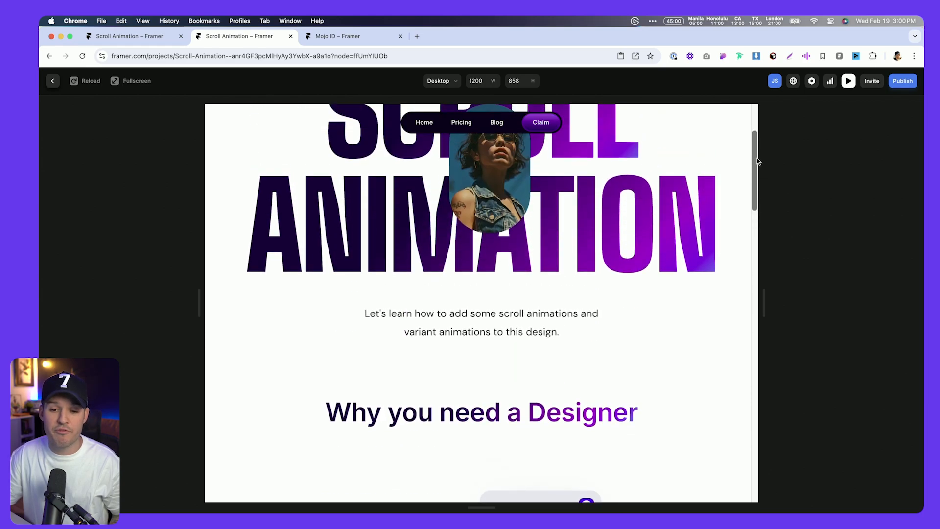